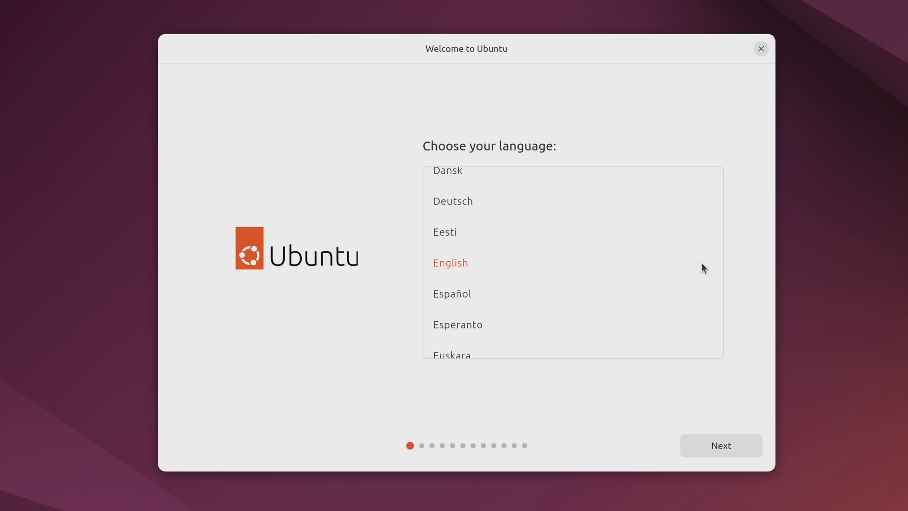
mouse_move(471, 170)
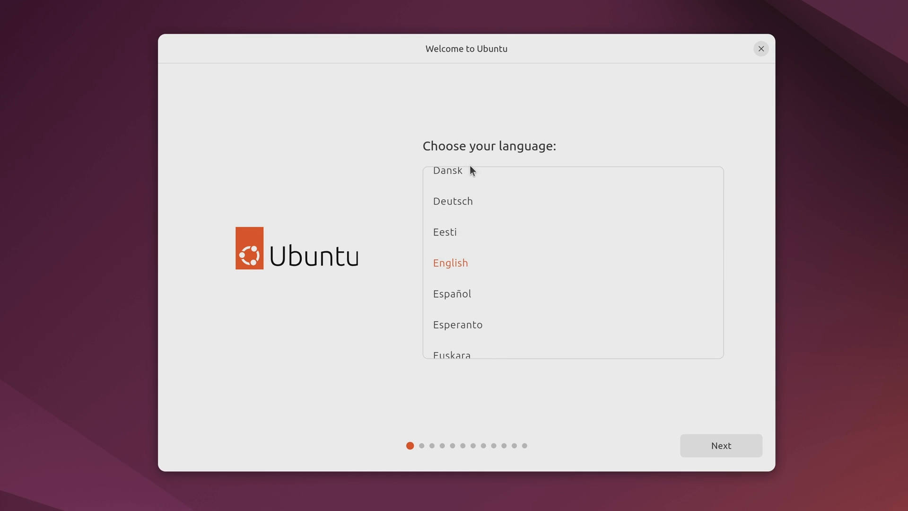
mouse_move(509, 167)
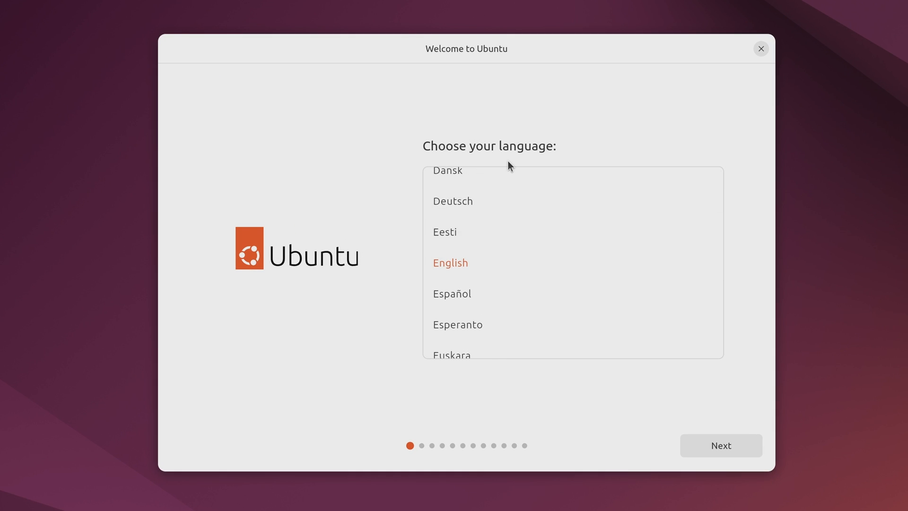
mouse_move(531, 262)
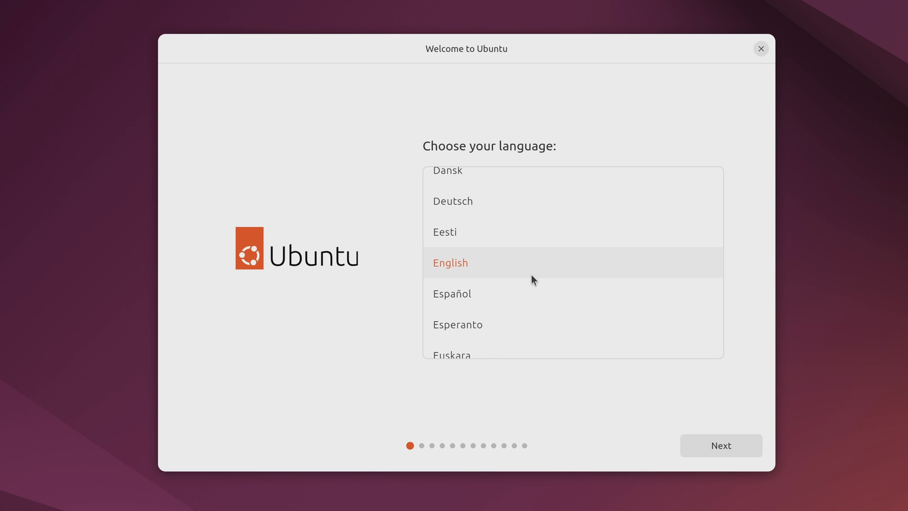
mouse_move(308, 304)
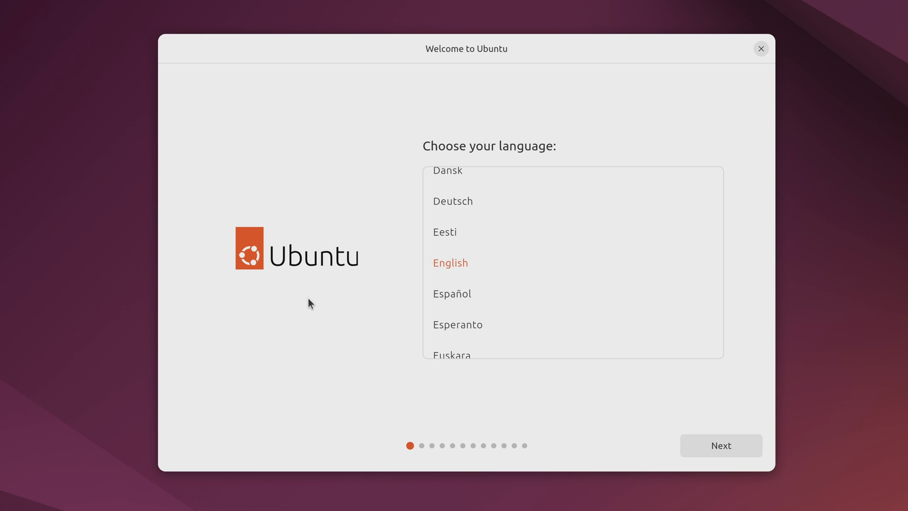
mouse_move(441, 277)
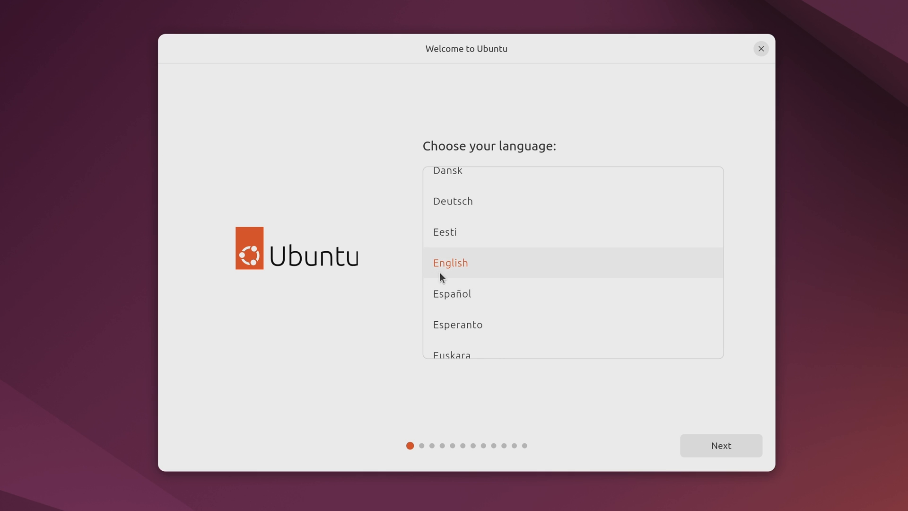
mouse_move(373, 330)
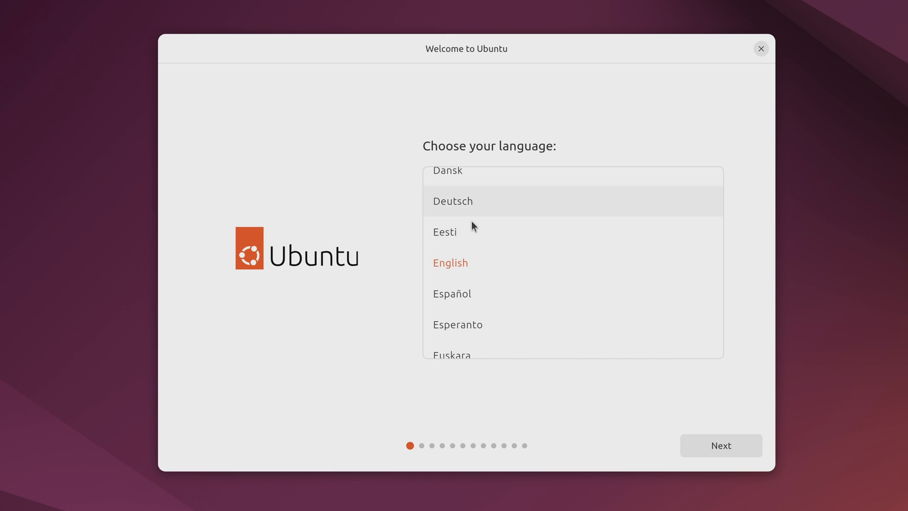
mouse_move(613, 420)
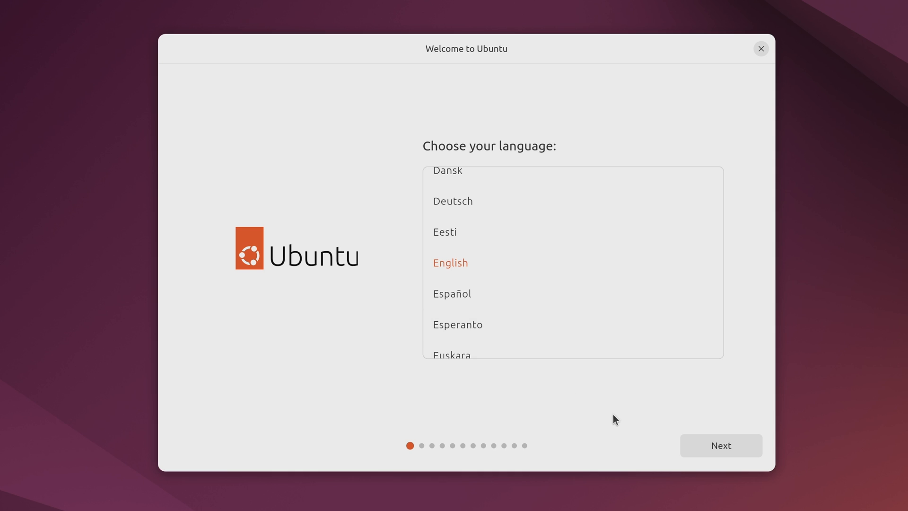
Keep English and the default accessibility settings, reaching the English (US) keyboard layout
left_click(719, 445)
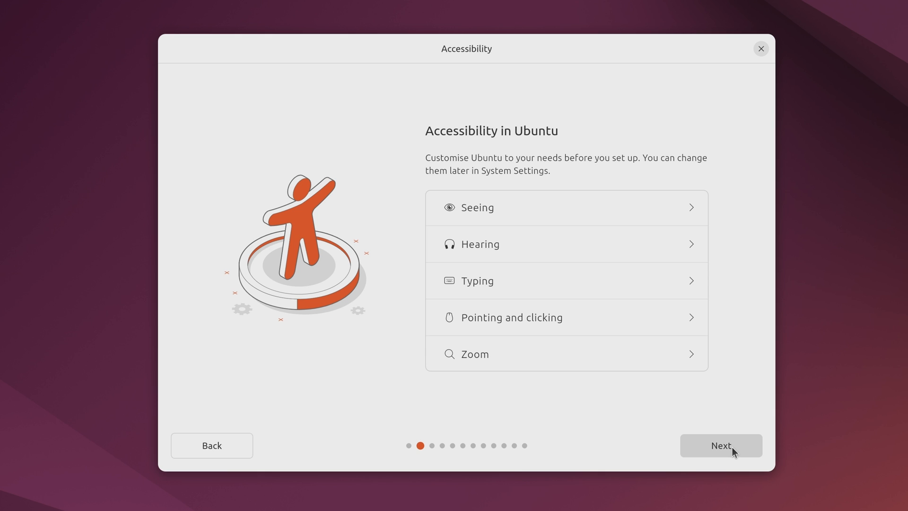
left_click(721, 446)
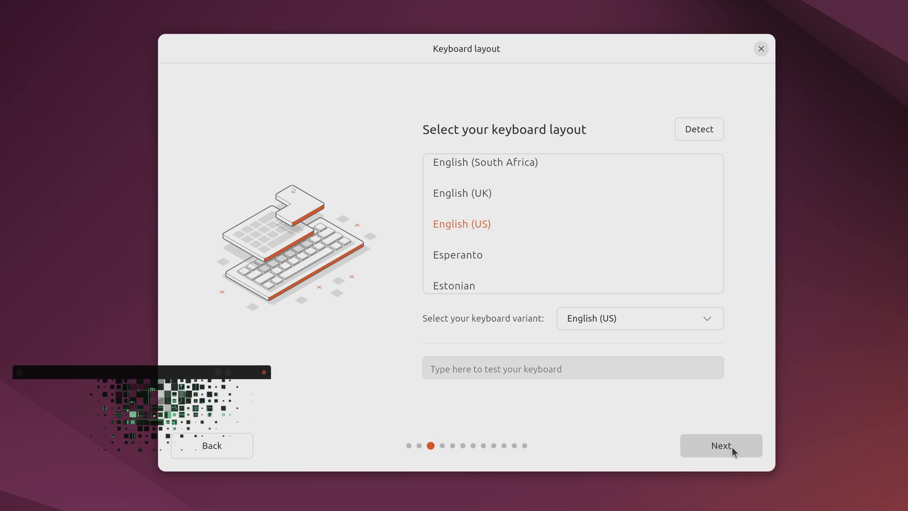
Accept the English (US) keyboard layout and choose the Atlantis Wi-Fi network
left_click(721, 446)
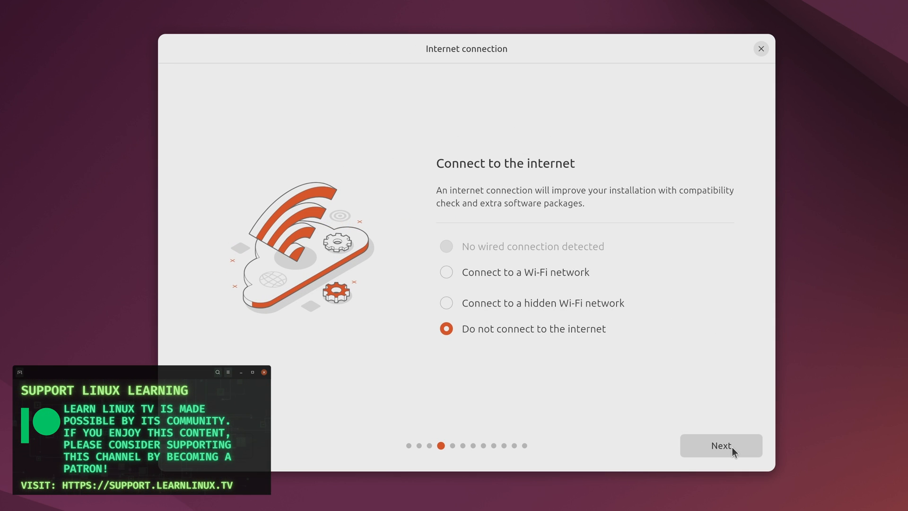
mouse_move(617, 325)
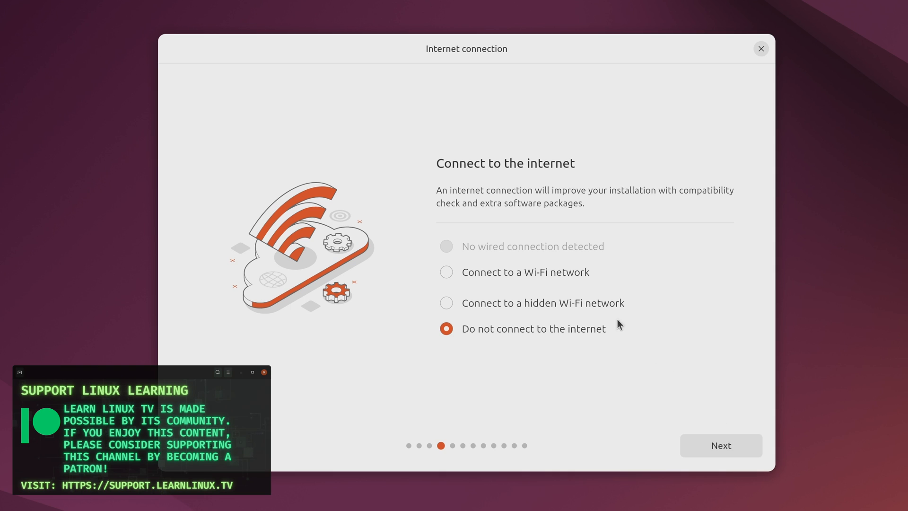
left_click(447, 271)
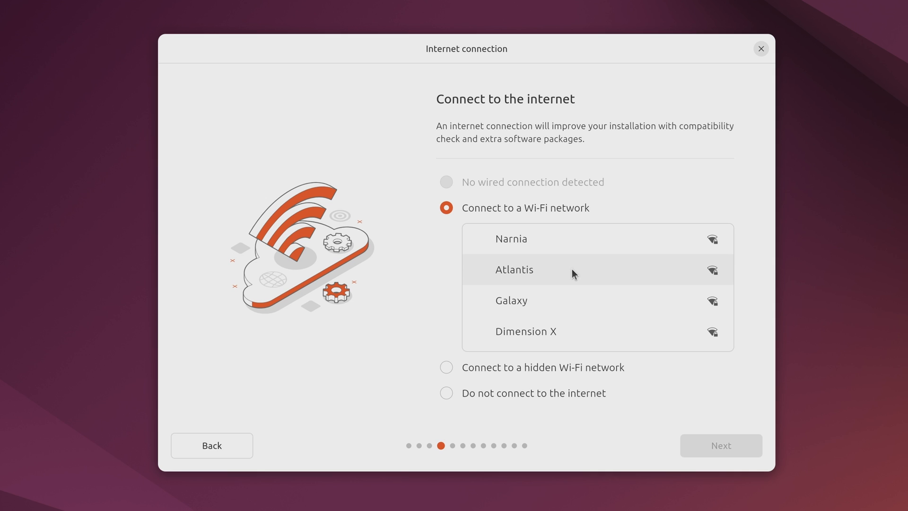
mouse_move(554, 262)
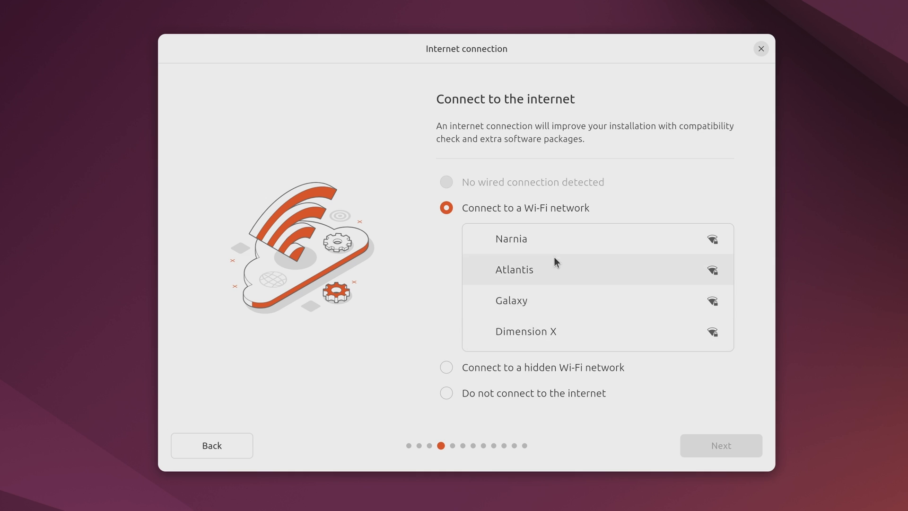
mouse_move(558, 269)
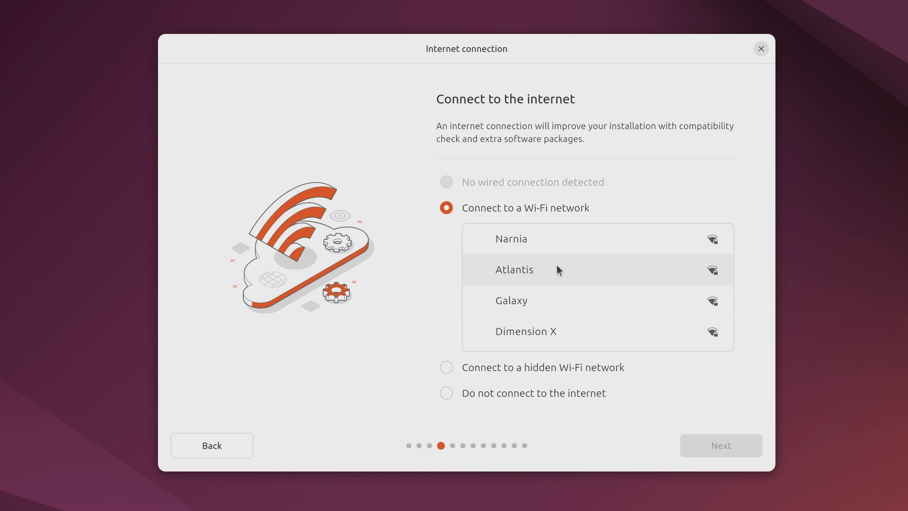
left_click(513, 270)
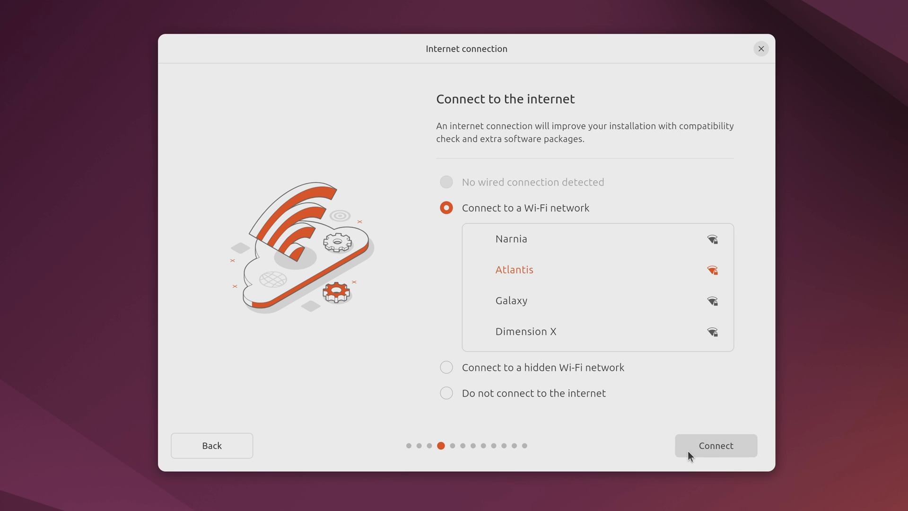
Connect to Atlantis by submitting its network password
left_click(715, 446)
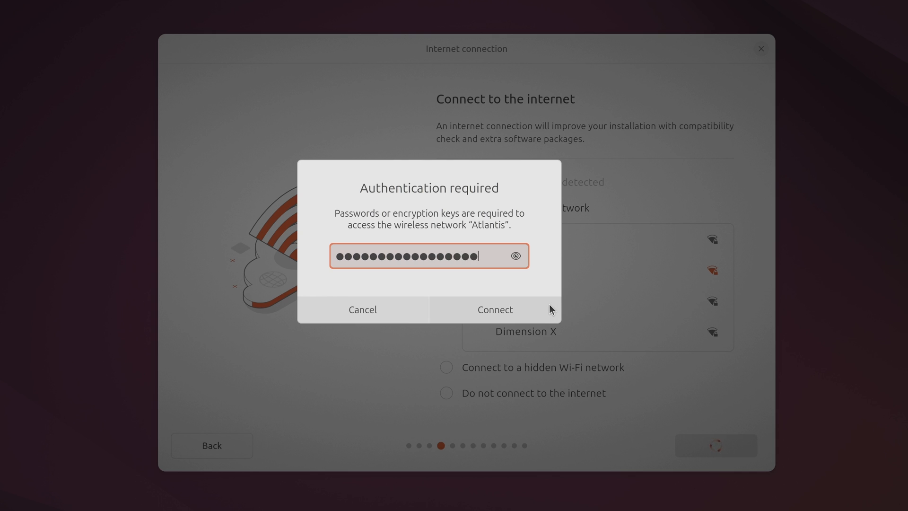
left_click(495, 309)
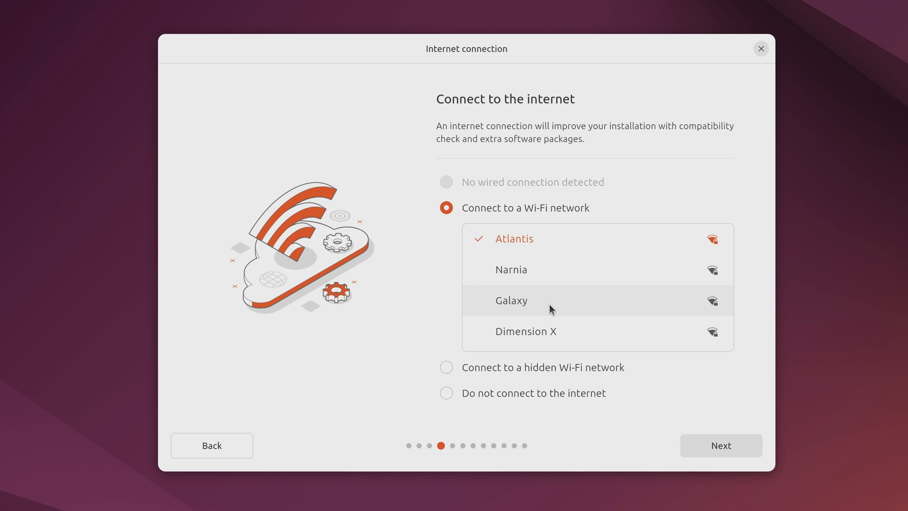
scroll("down", 3)
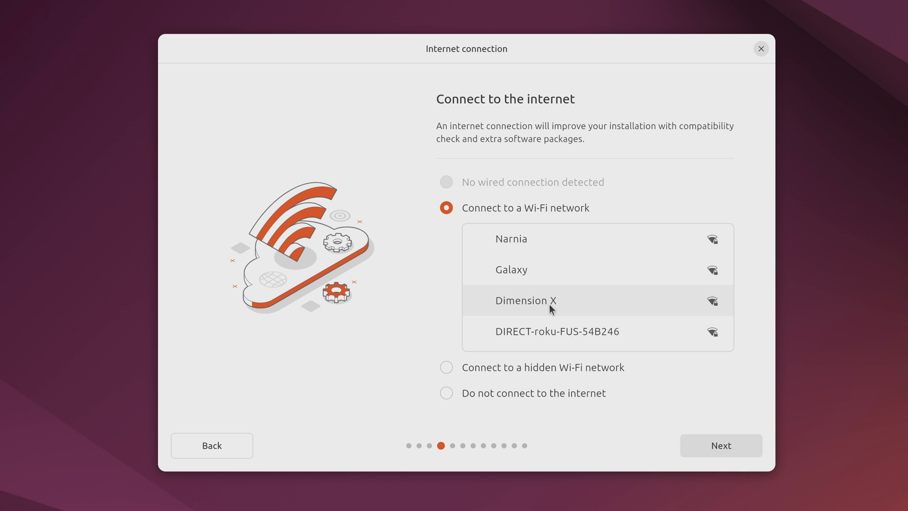
mouse_move(736, 470)
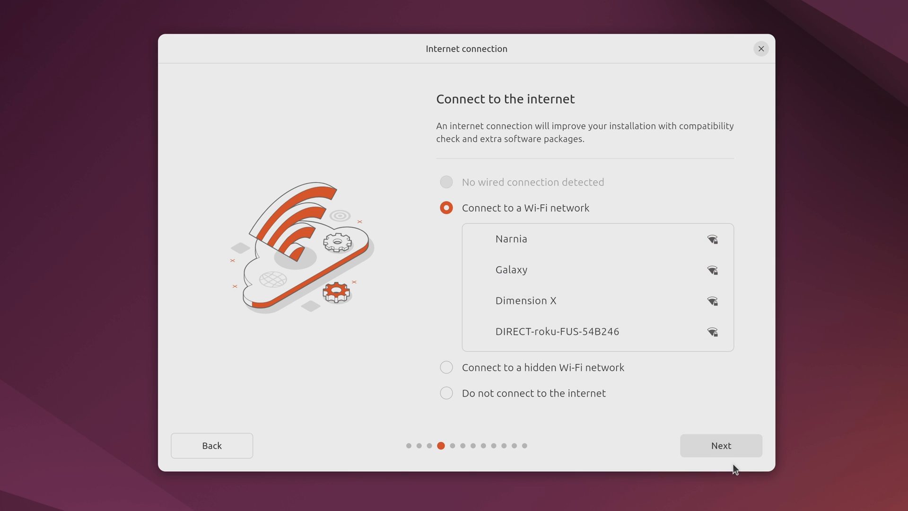
Accept interactive installation and choose the extended selection of apps
left_click(721, 446)
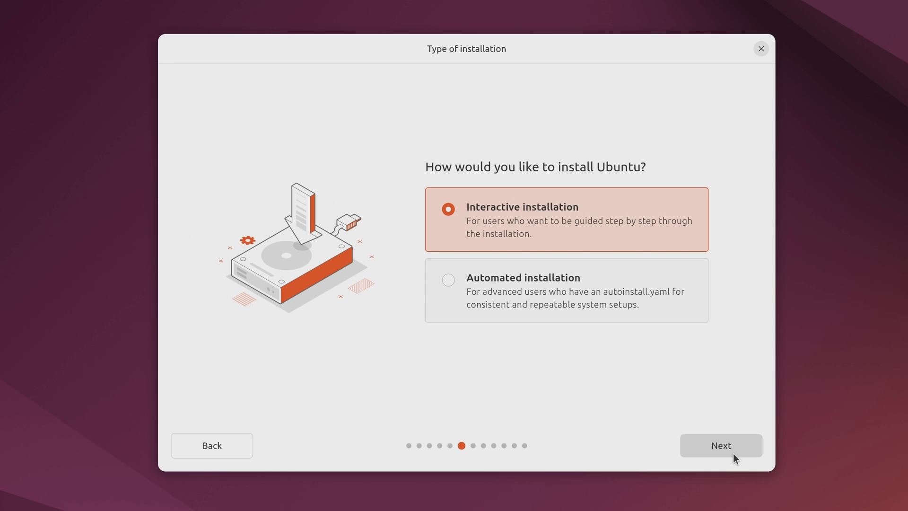
mouse_move(565, 280)
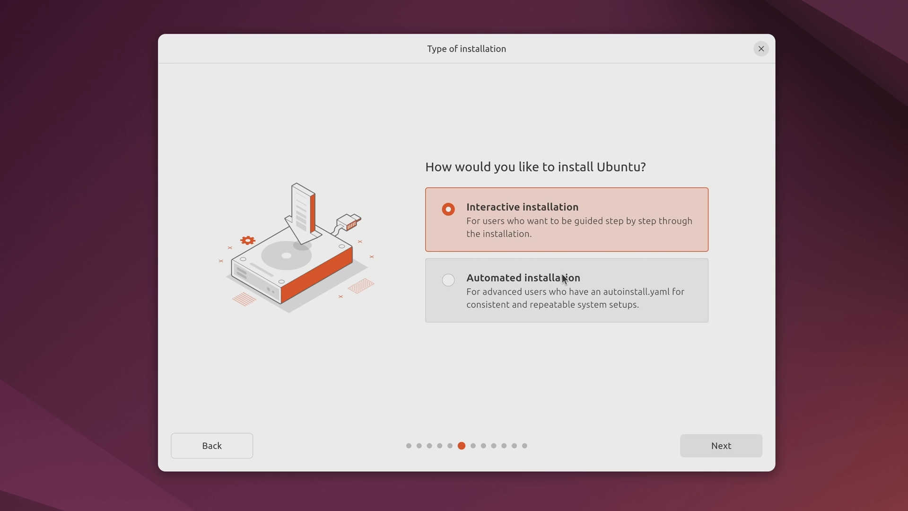
mouse_move(586, 314)
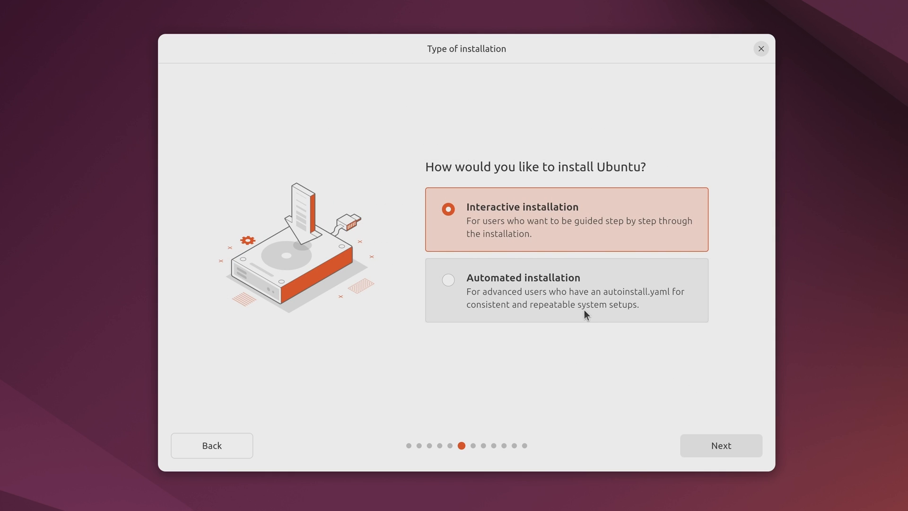
mouse_move(540, 239)
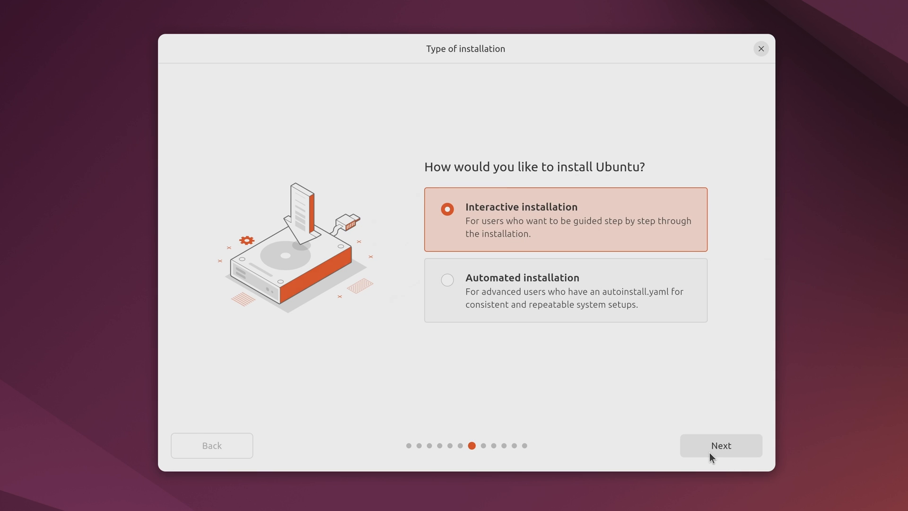
left_click(721, 445)
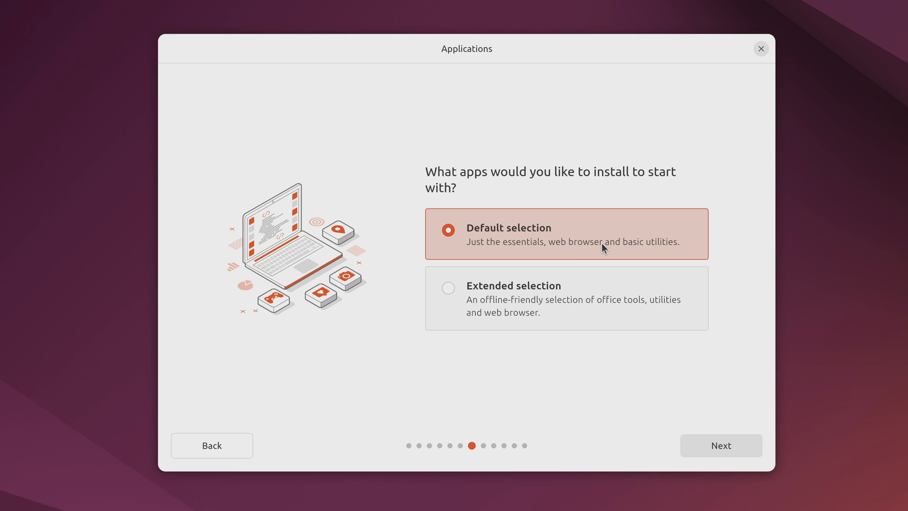
mouse_move(589, 325)
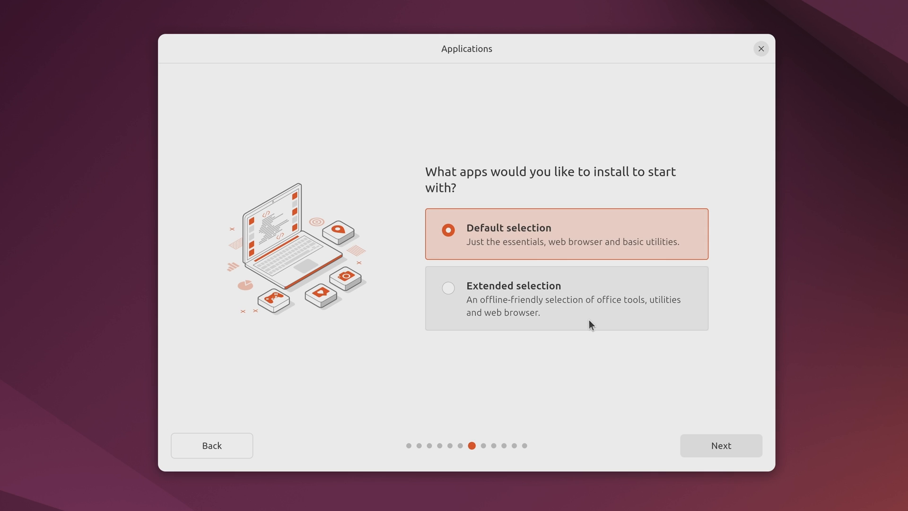
left_click(566, 298)
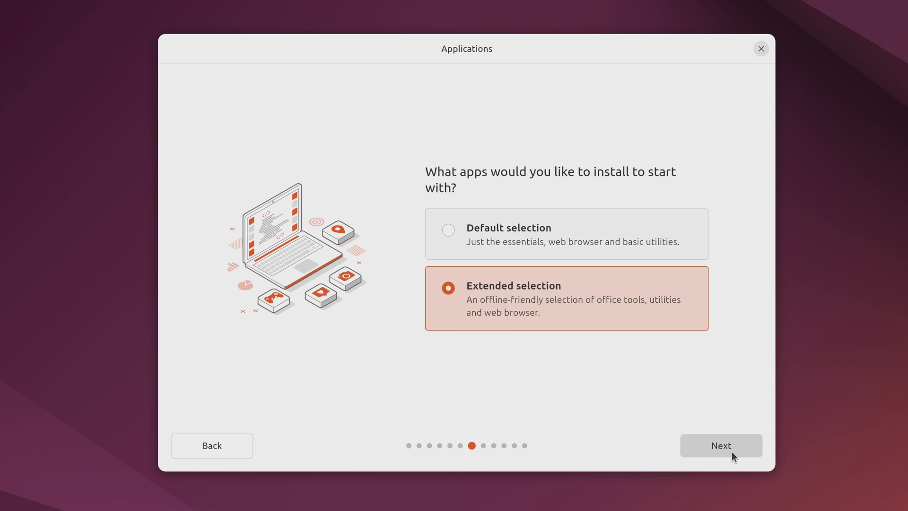
Confirm the extended apps and accept third-party drivers plus media format support
left_click(721, 445)
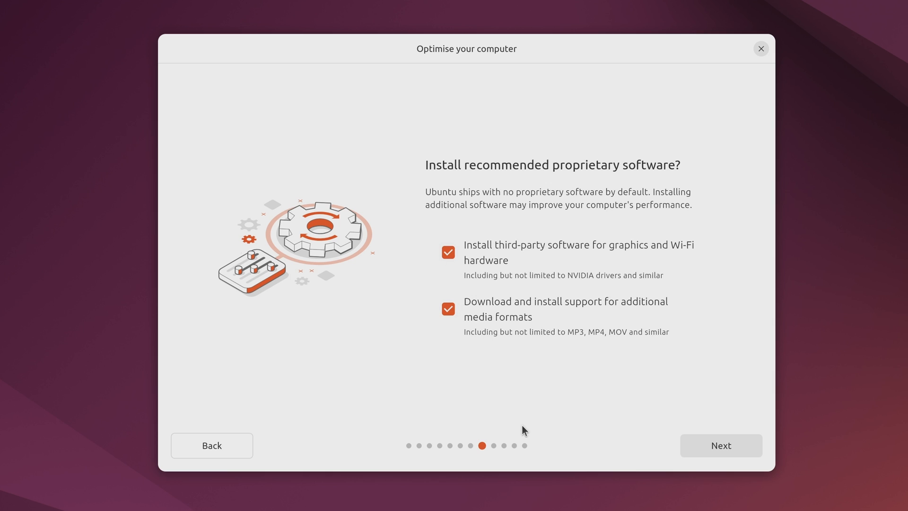
mouse_move(720, 445)
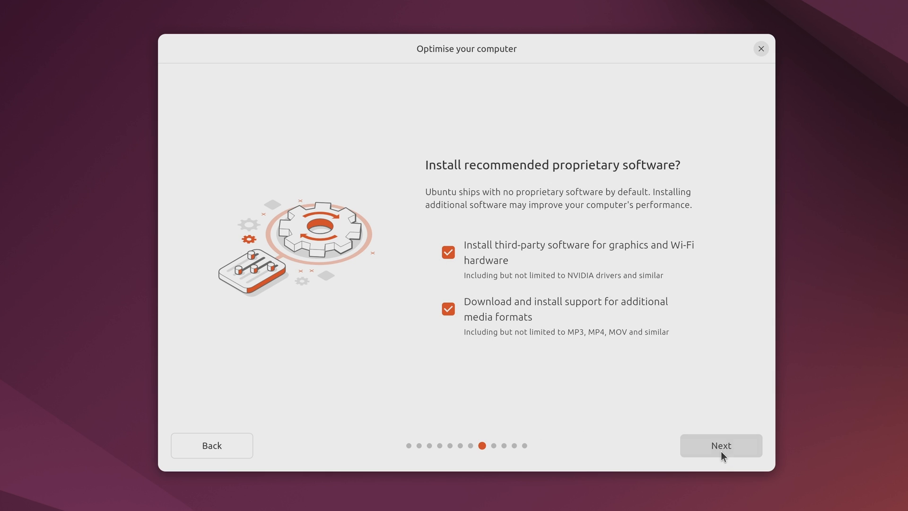
left_click(721, 445)
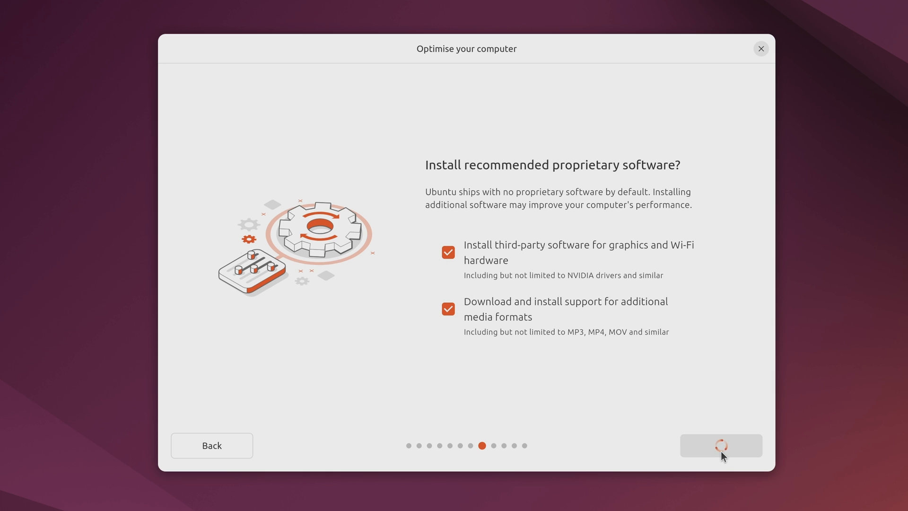
Keep 'Erase disk and install Ubuntu' and leave advanced features at None
left_click(720, 445)
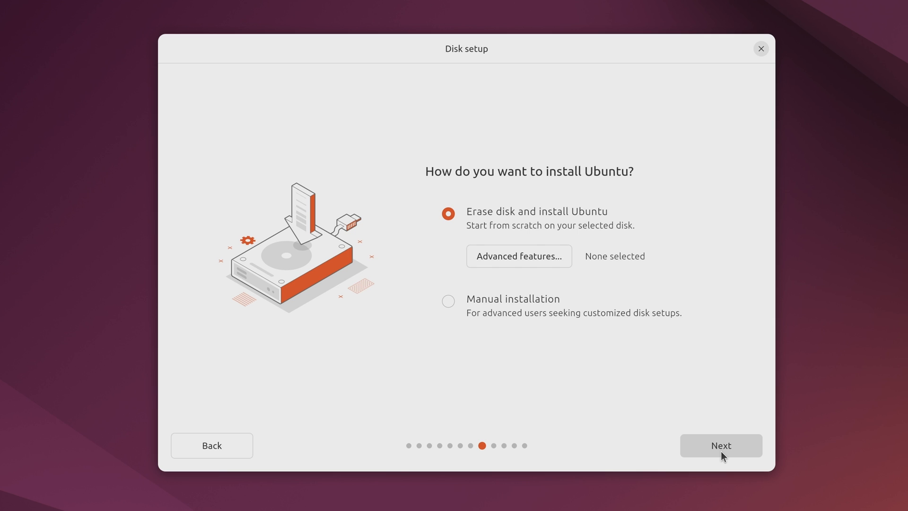
mouse_move(640, 347)
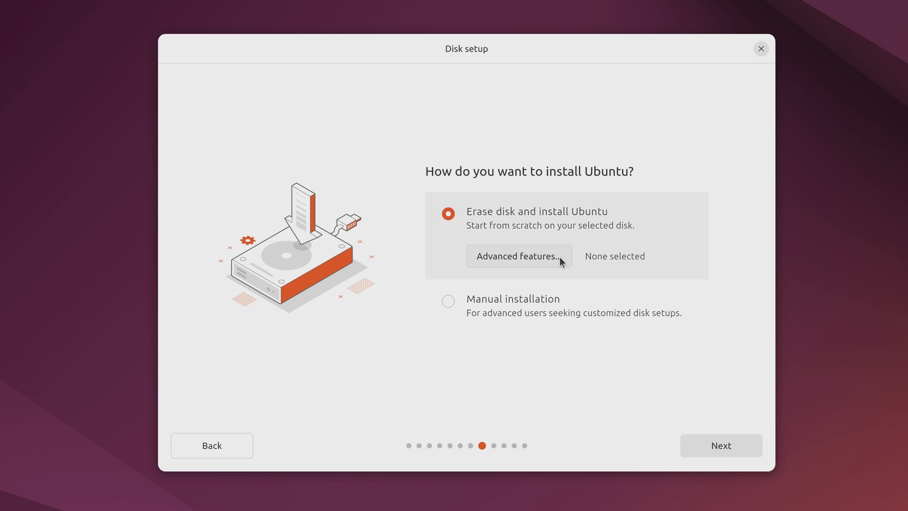
left_click(517, 256)
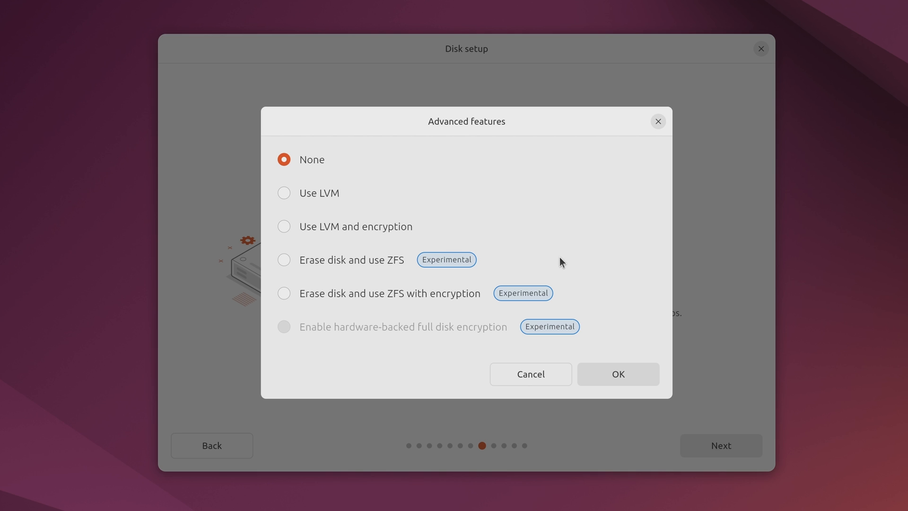
mouse_move(452, 285)
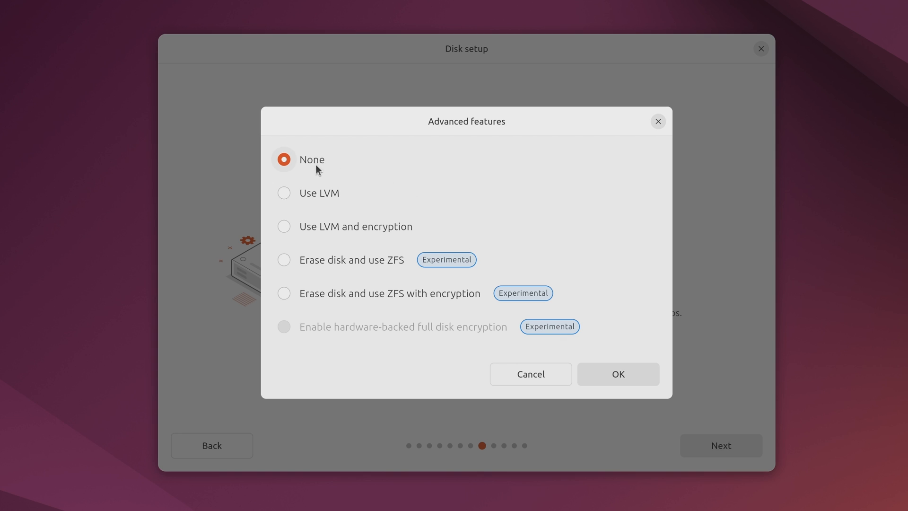
left_click(617, 374)
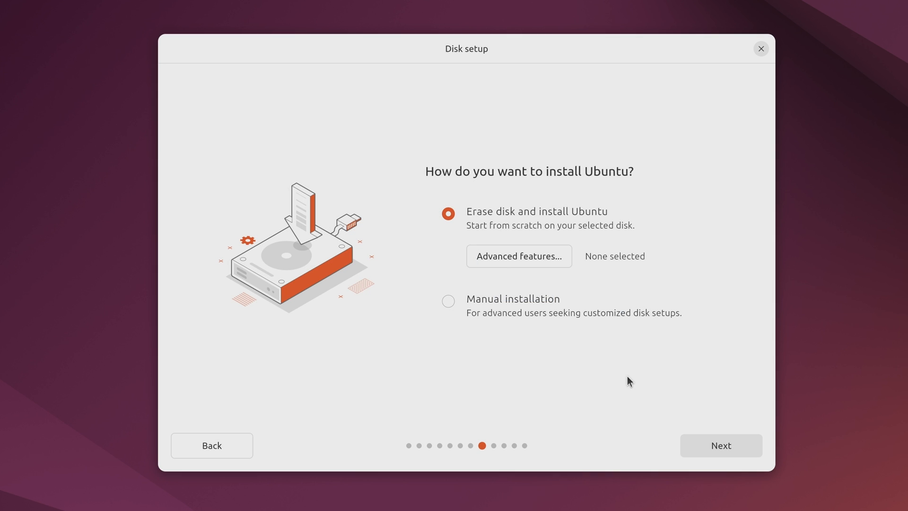
mouse_move(721, 445)
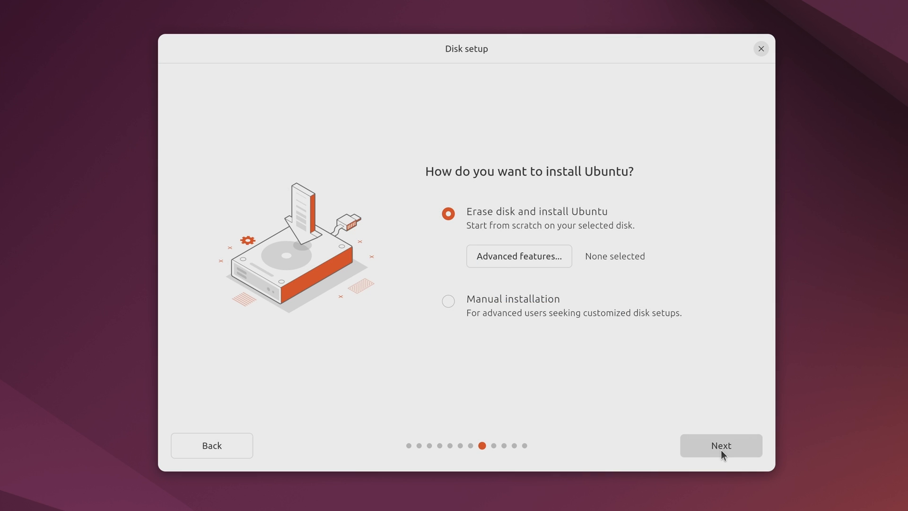
Confirm erase disk and review available drives, keeping nvme0n1 - 512.11 GB
left_click(721, 445)
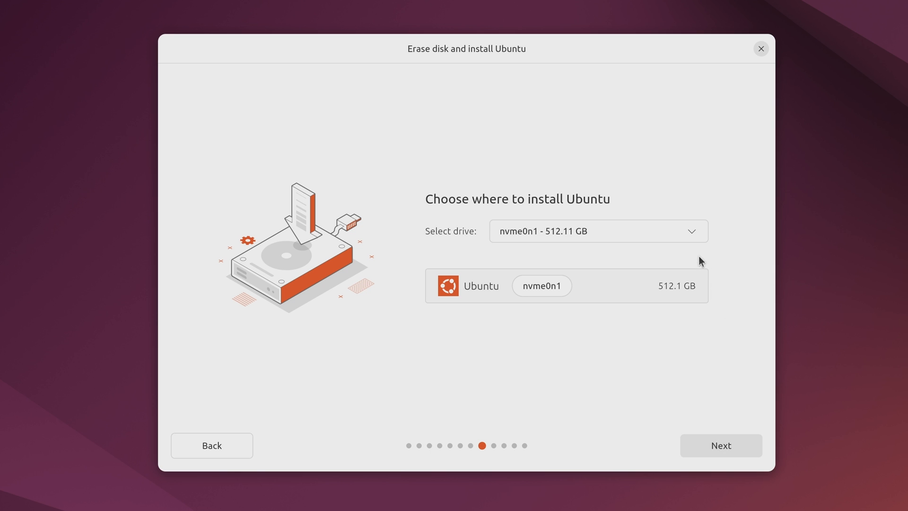
left_click(598, 231)
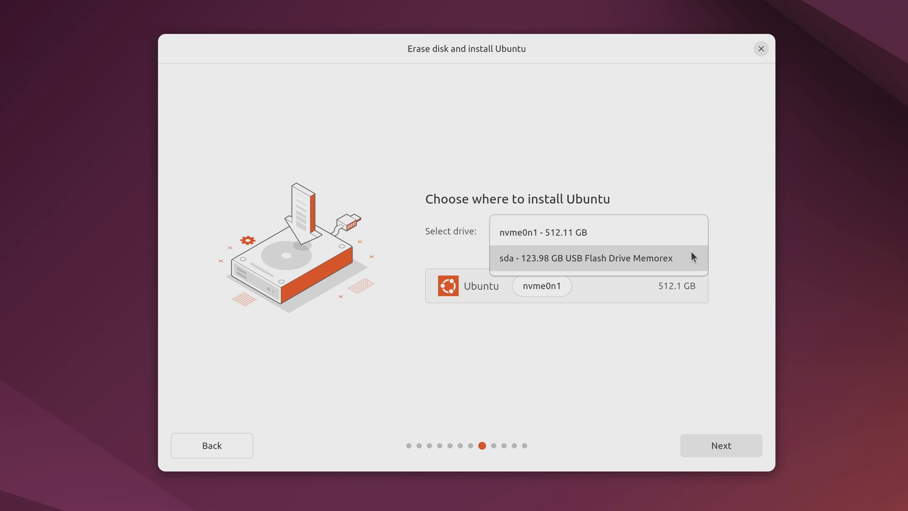
mouse_move(636, 266)
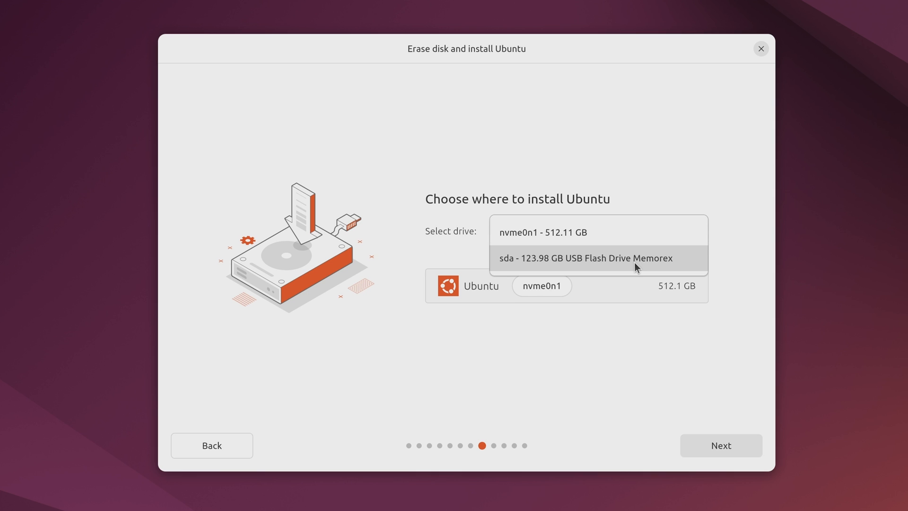
mouse_move(640, 232)
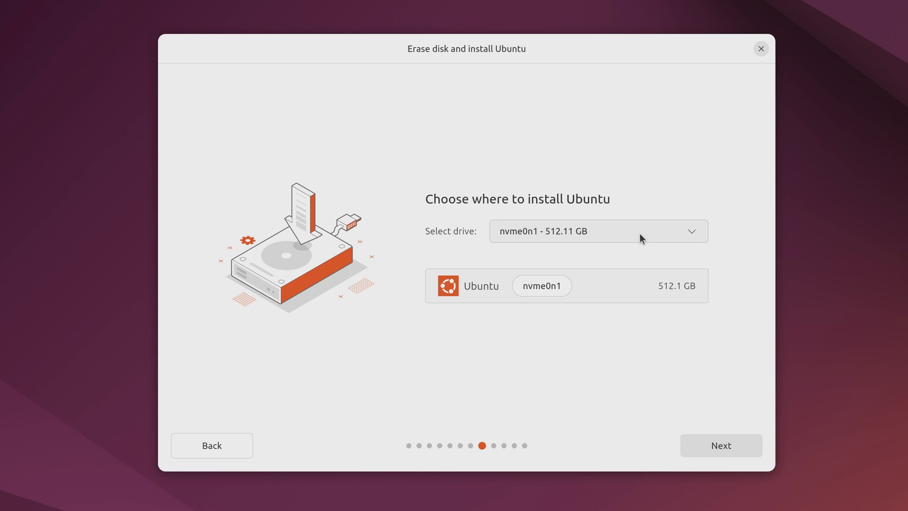
mouse_move(628, 290)
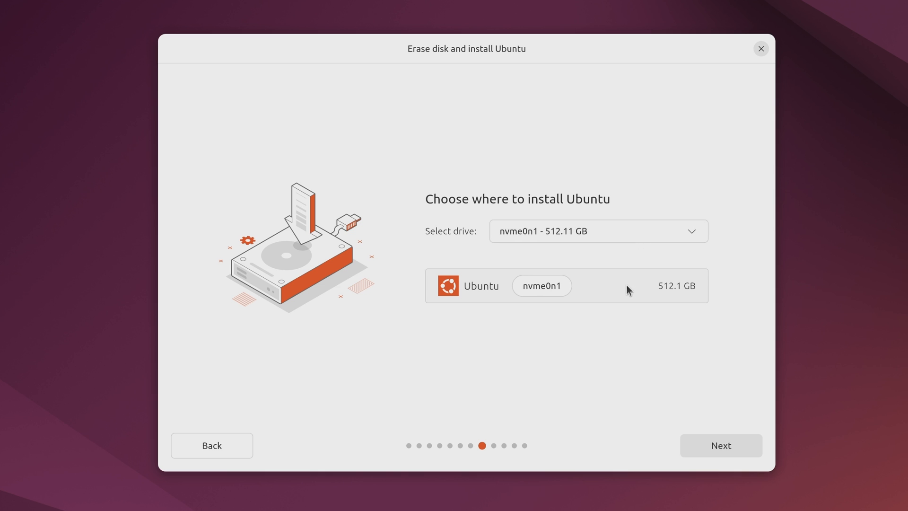
mouse_move(645, 298)
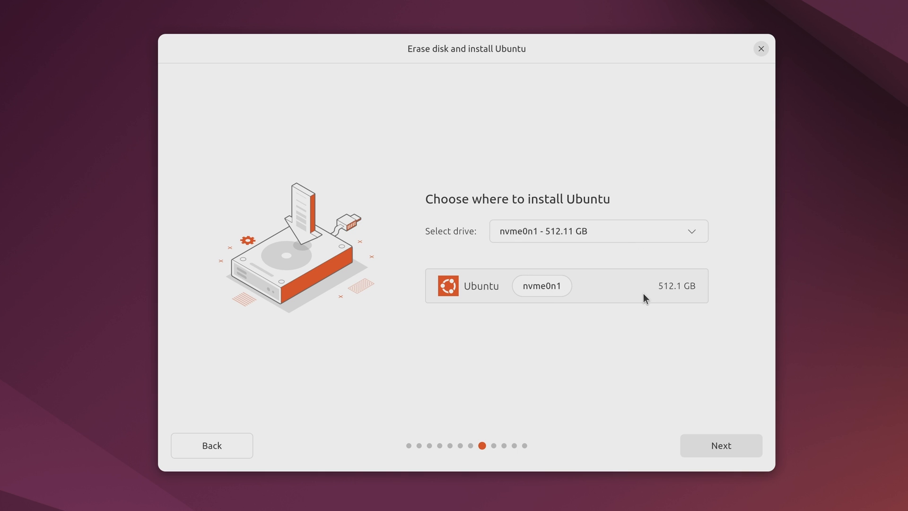
mouse_move(708, 417)
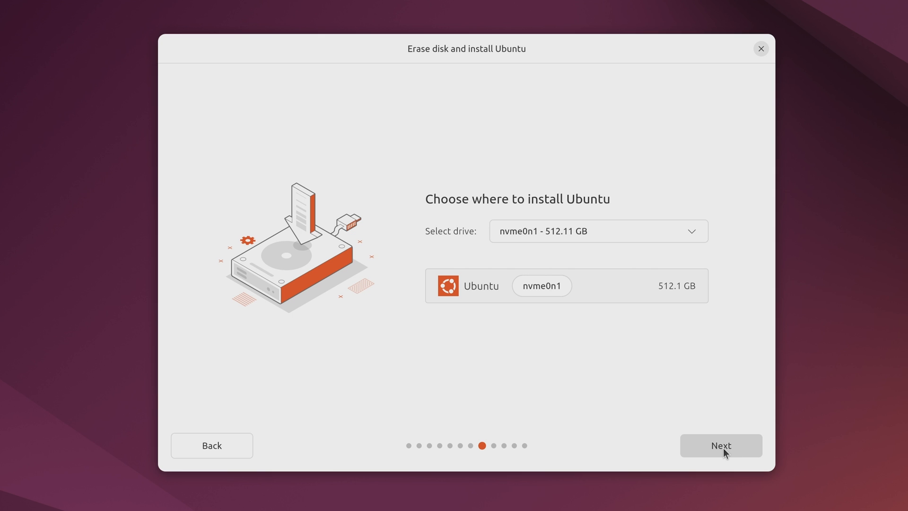
Enter the name Jay LaCroix and the computer name thinkpad
left_click(721, 445)
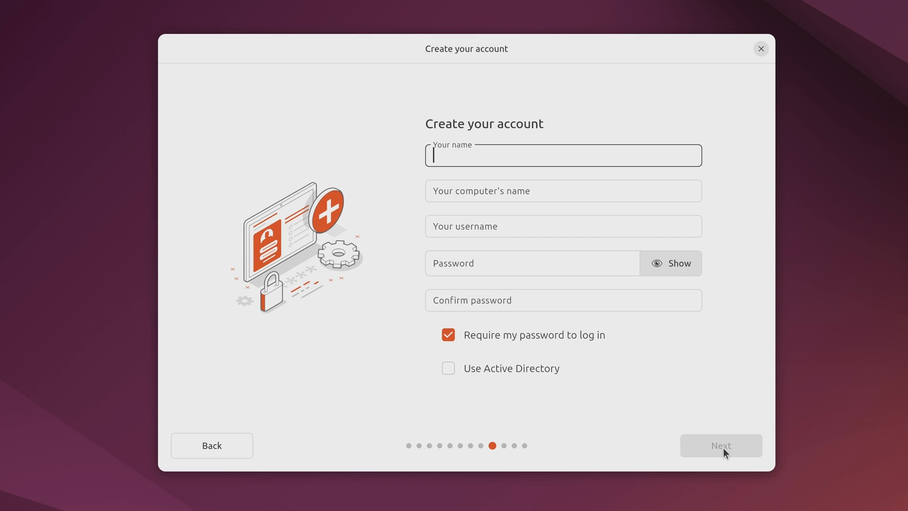
type("J")
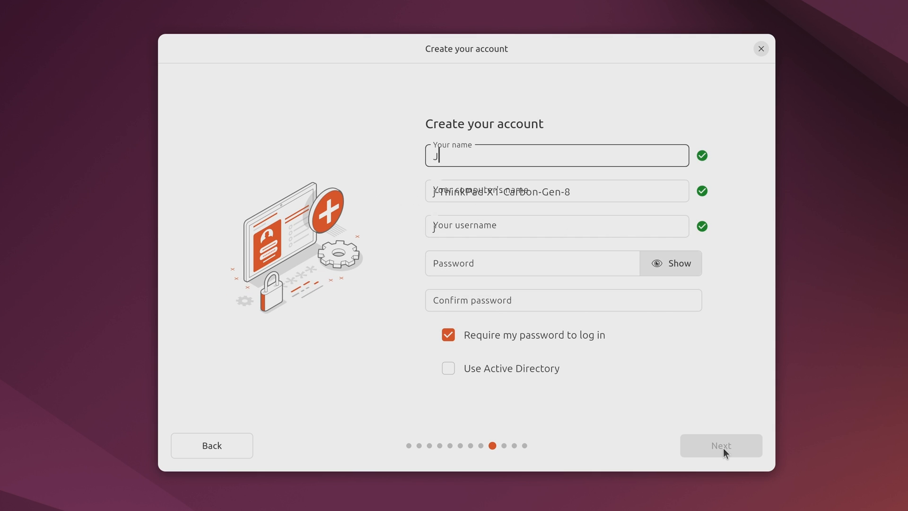
type("ay LaCroix")
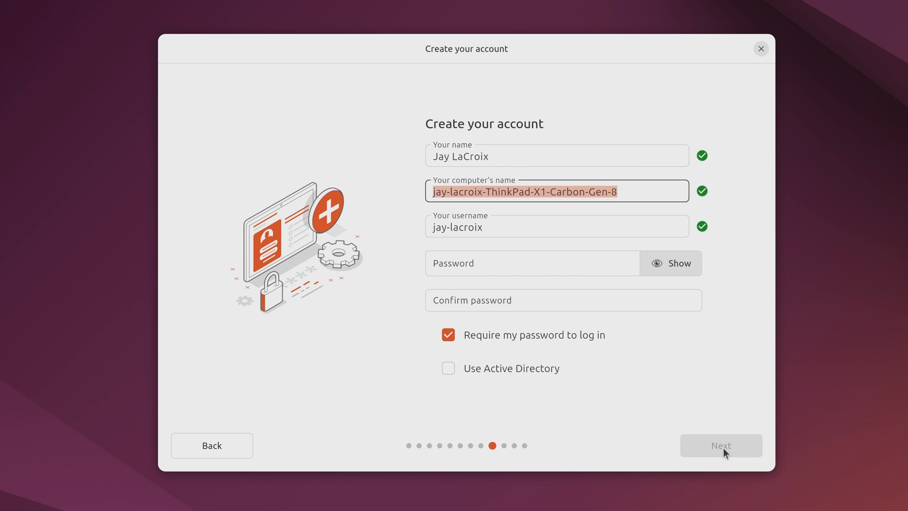
type("thinkpad")
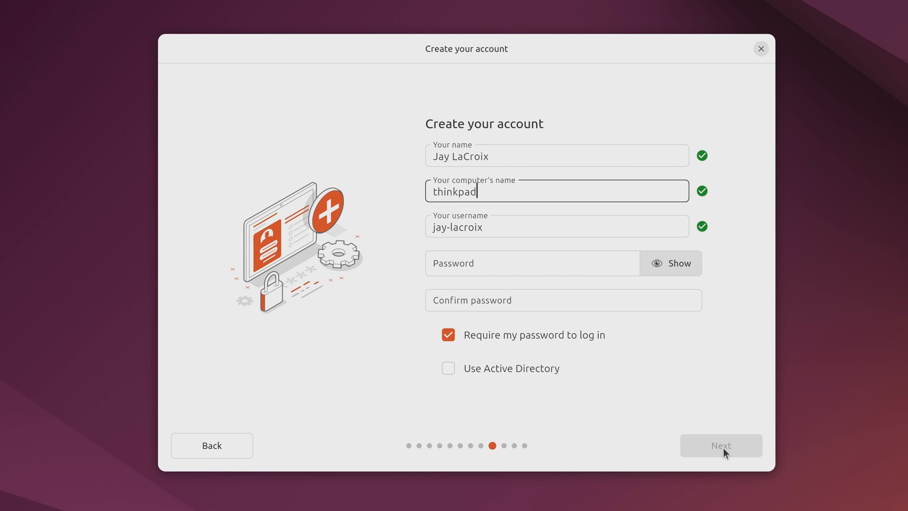
Shorten the suggested username and enter and confirm the password
left_click(556, 226)
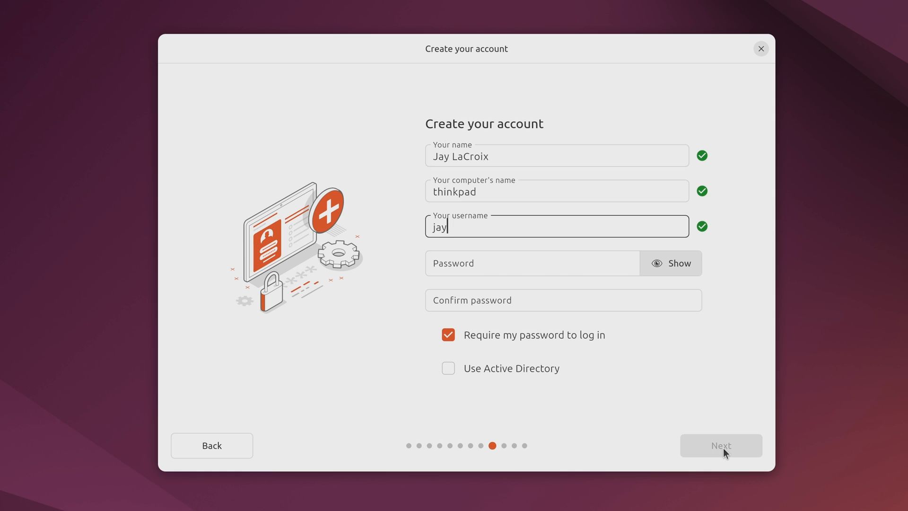
left_click(531, 263)
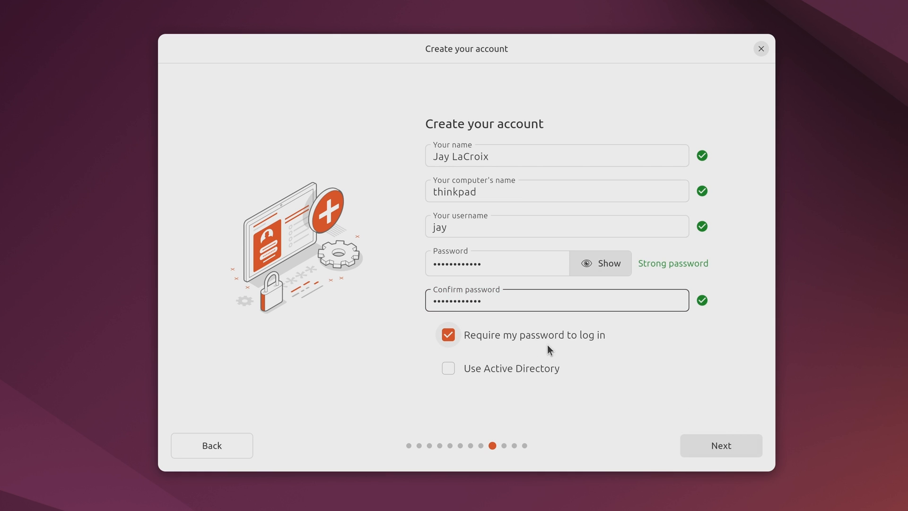
mouse_move(493, 349)
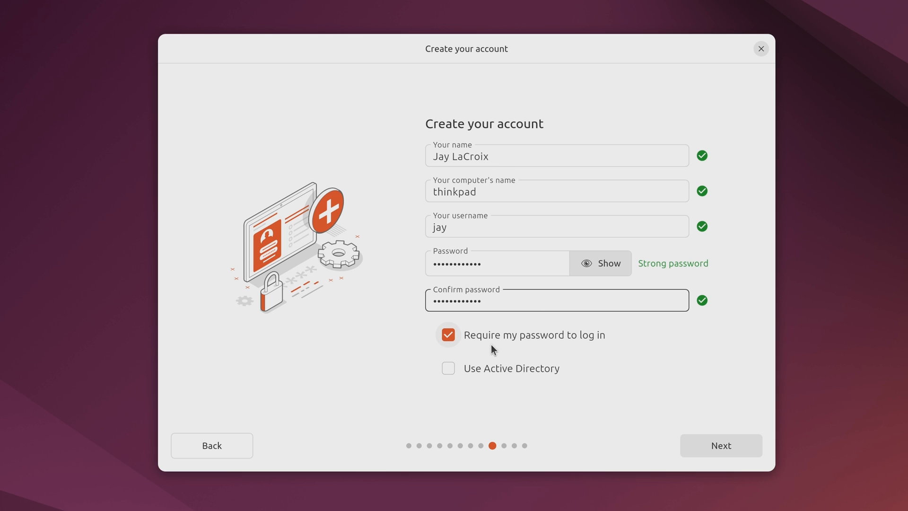
mouse_move(495, 389)
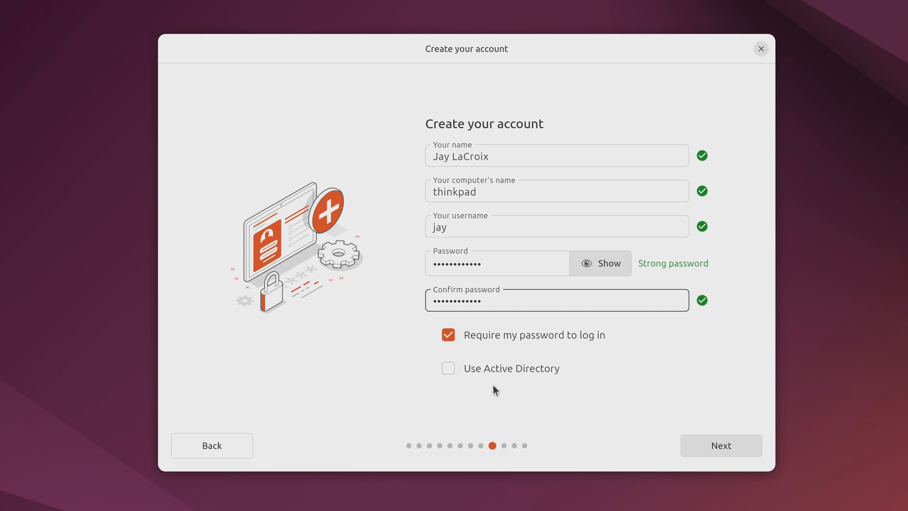
mouse_move(720, 445)
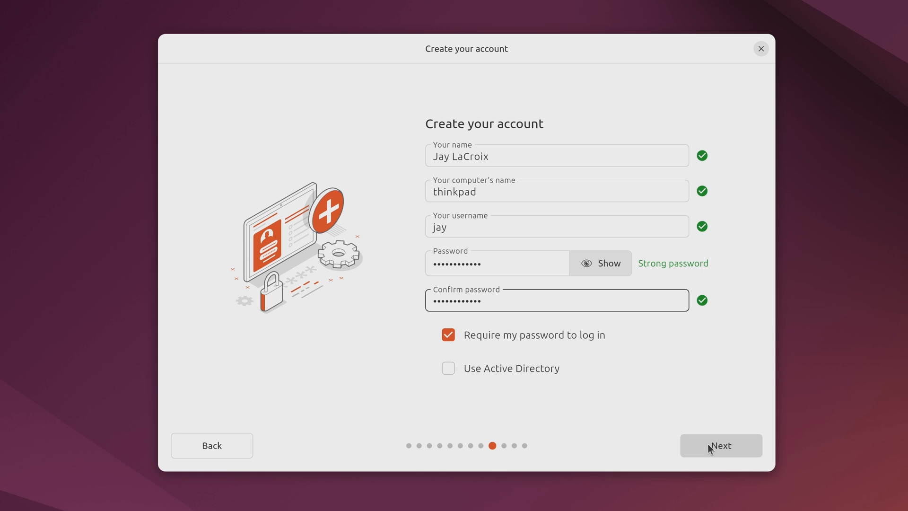
Accept the account, then run cat /etc/resolv.conf and ip addr show in Terminal
left_click(720, 446)
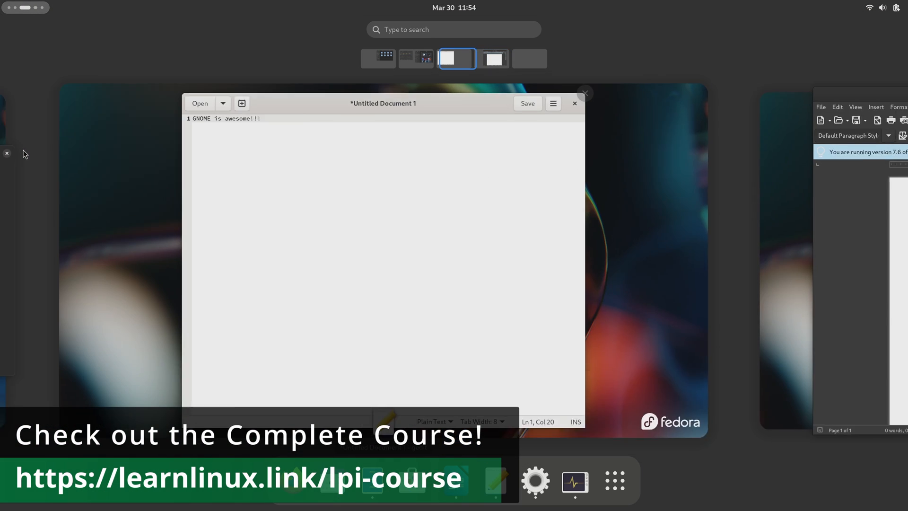
left_click(415, 58)
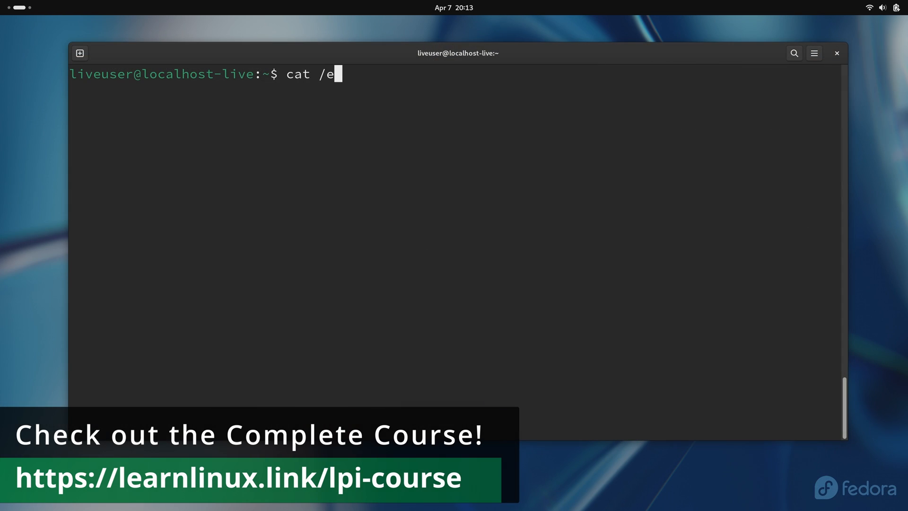
type("tc/resolv.")
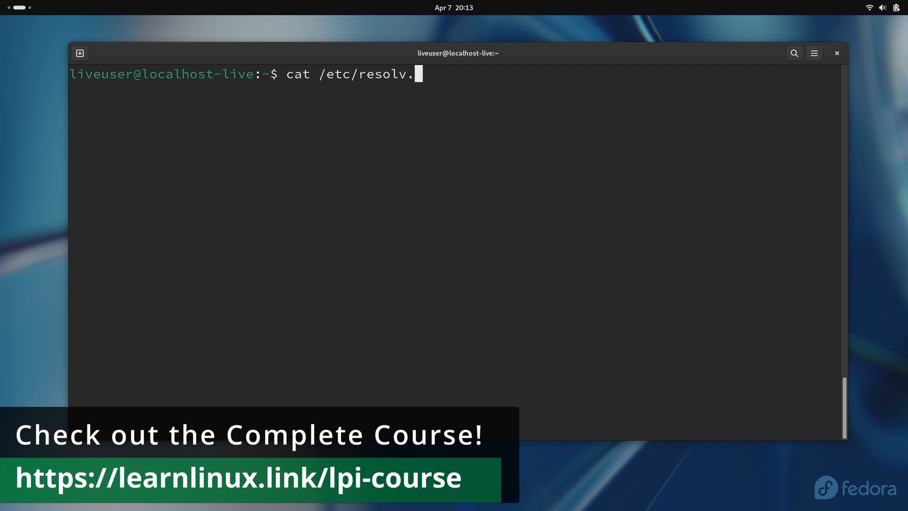
key("Return")
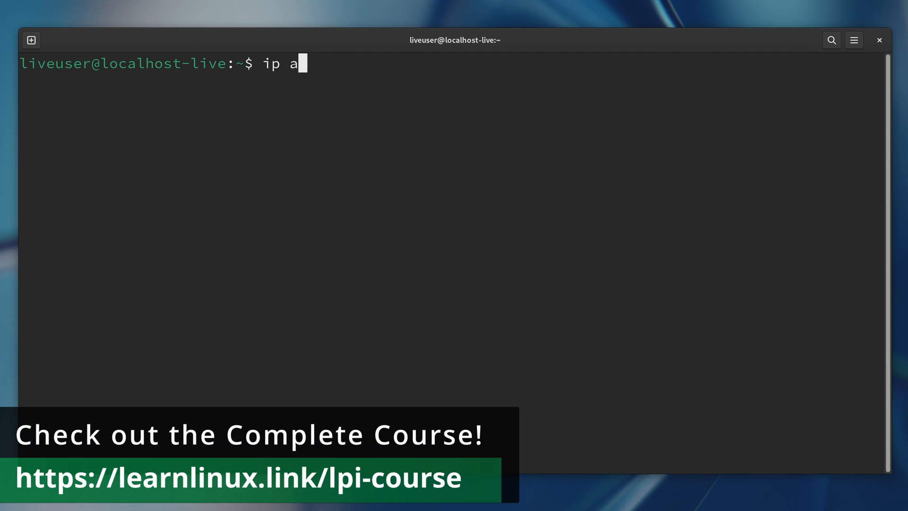
type("ddr show")
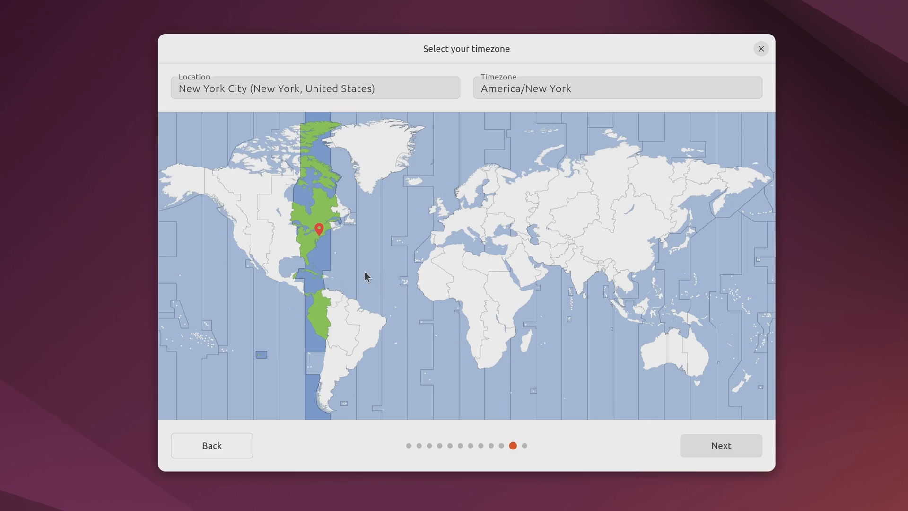
Pick Detroit on the map, setting the timezone to America/Detroit
left_click(303, 225)
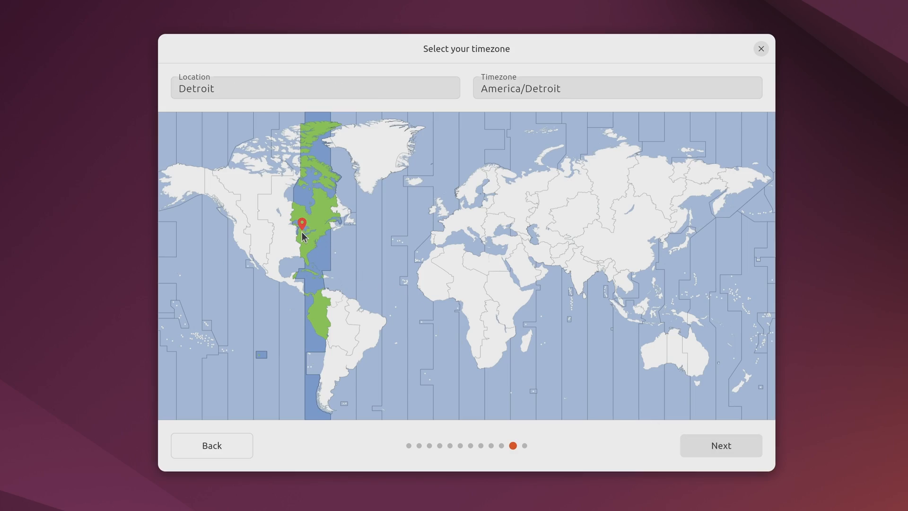
mouse_move(304, 240)
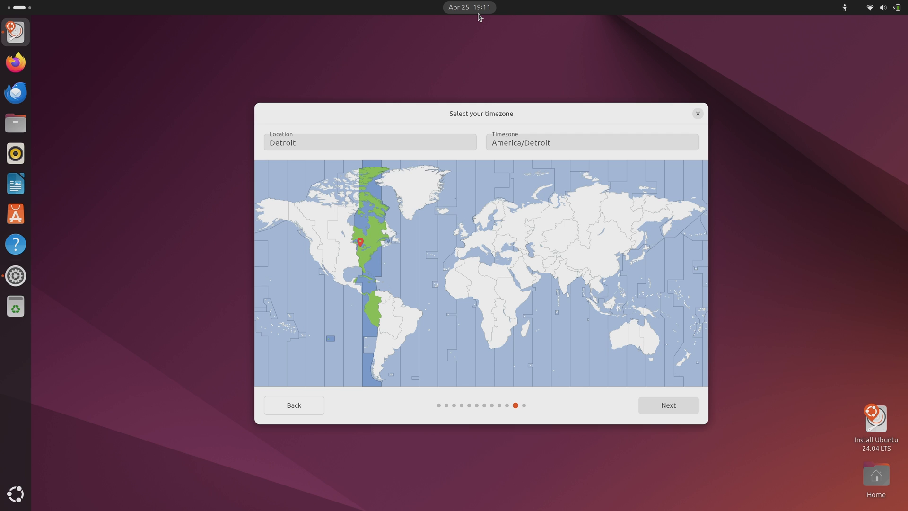
mouse_move(362, 264)
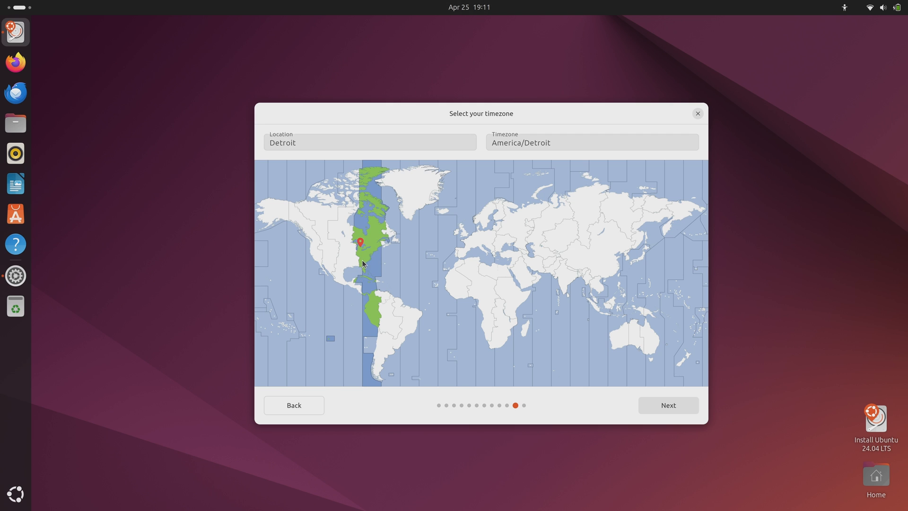
mouse_move(363, 264)
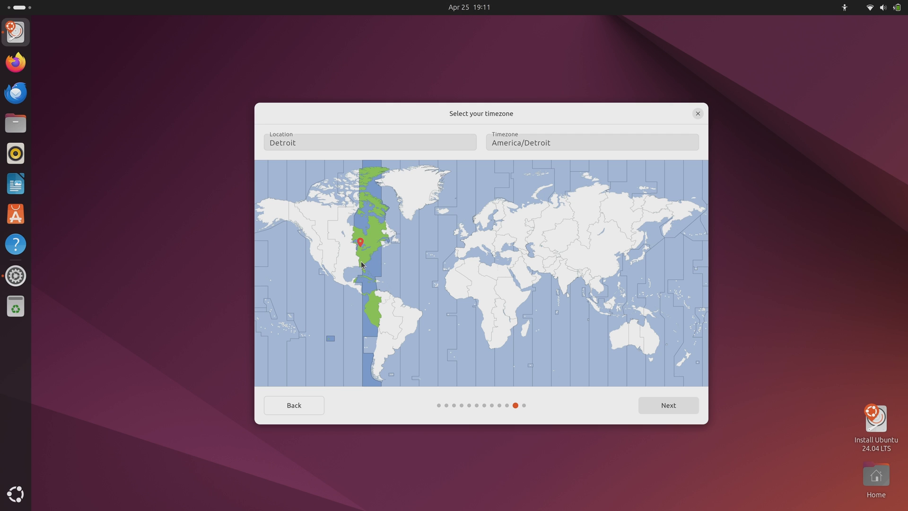
mouse_move(360, 262)
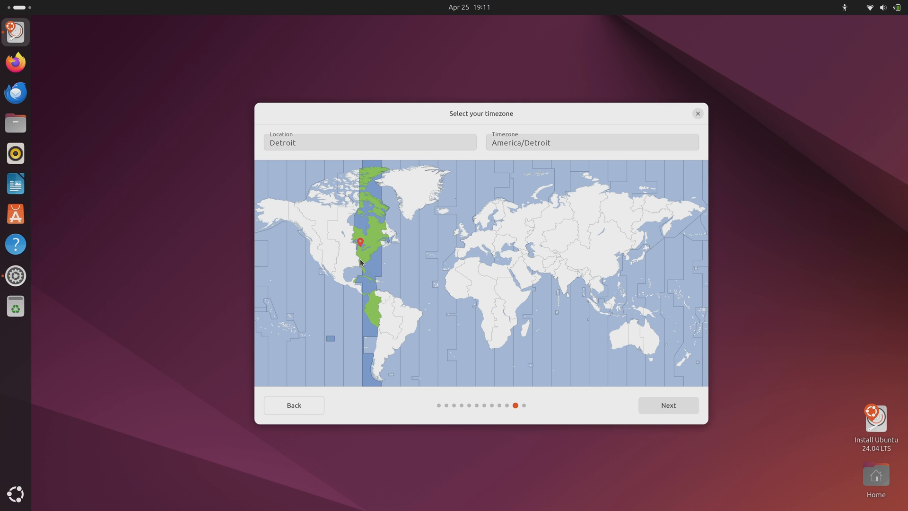
mouse_move(664, 373)
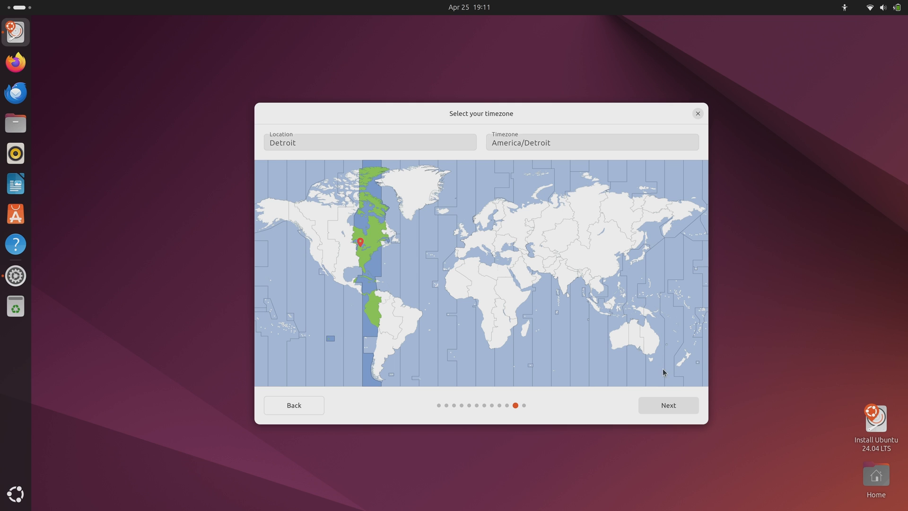
Accept the Detroit timezone and start installing Ubuntu 24.04 LTS with the reviewed choices
left_click(666, 405)
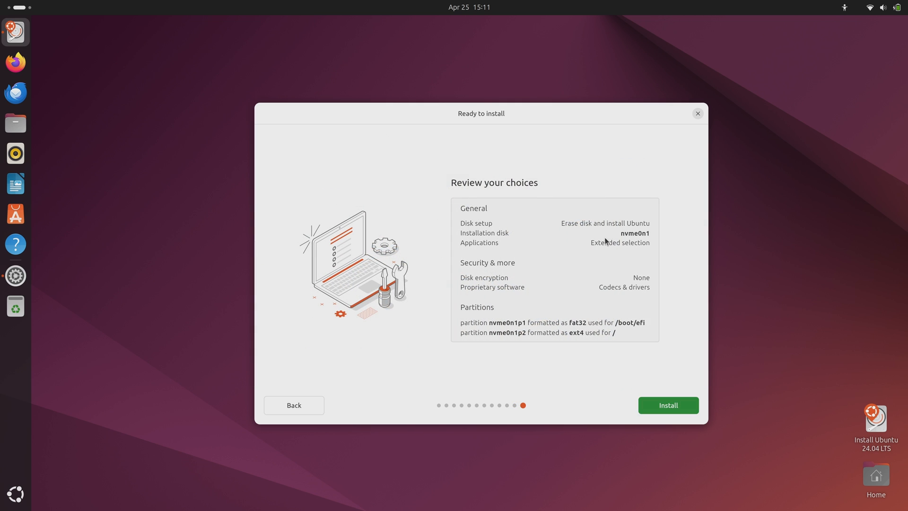
mouse_move(478, 18)
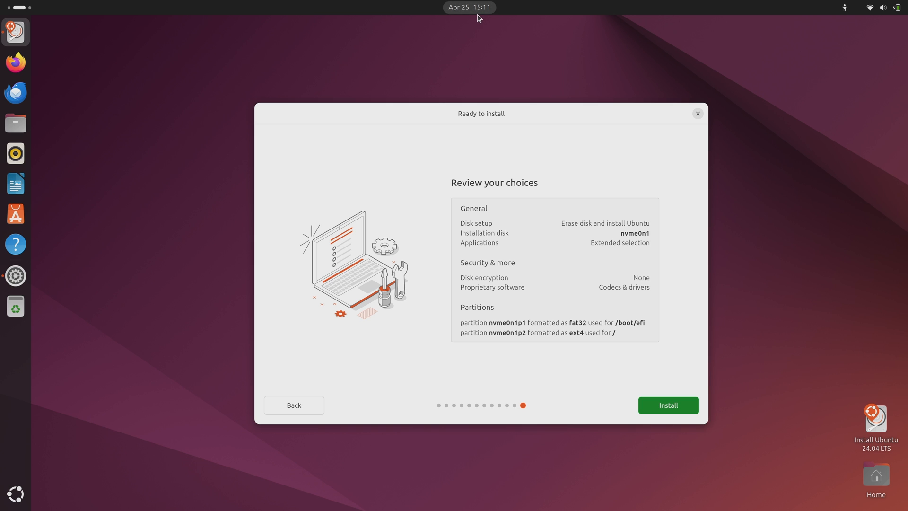
mouse_move(754, 268)
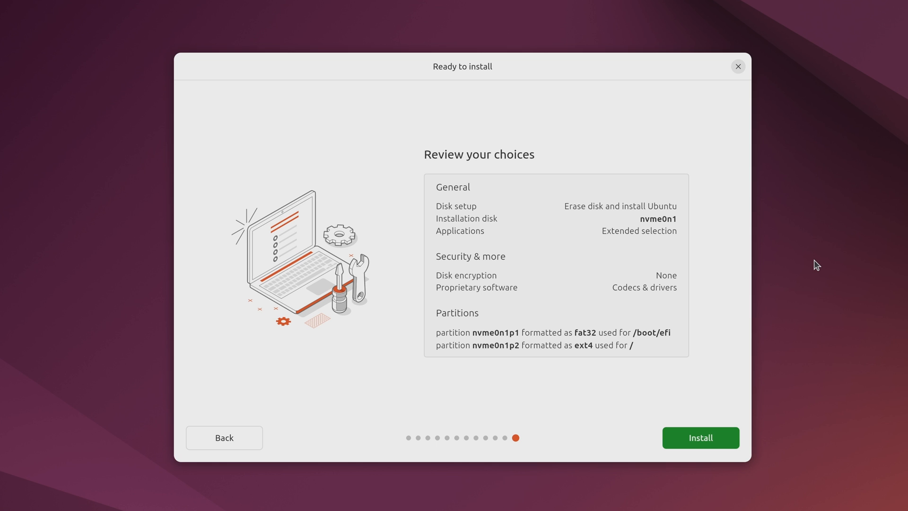
mouse_move(787, 318)
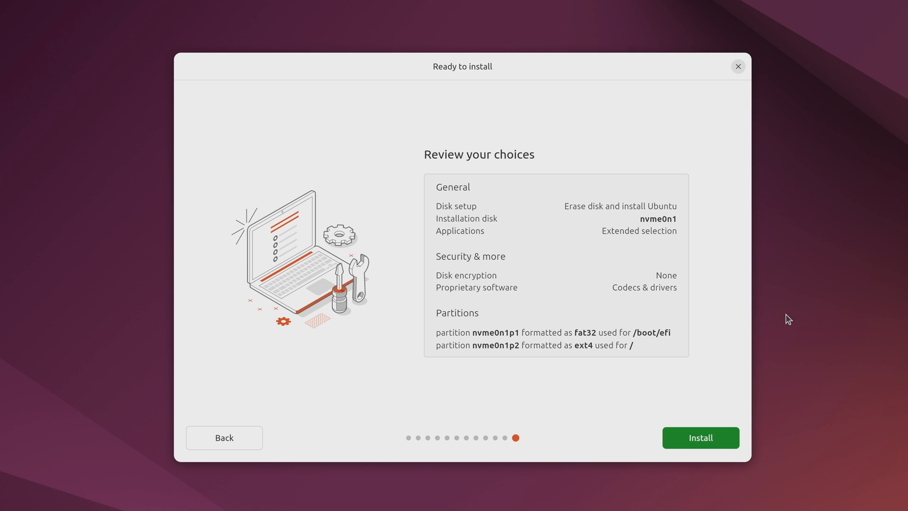
mouse_move(700, 437)
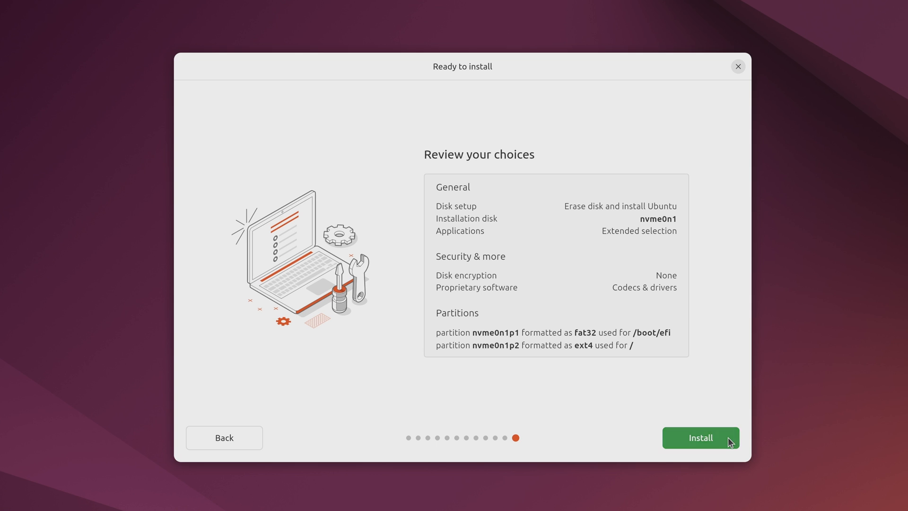
left_click(700, 437)
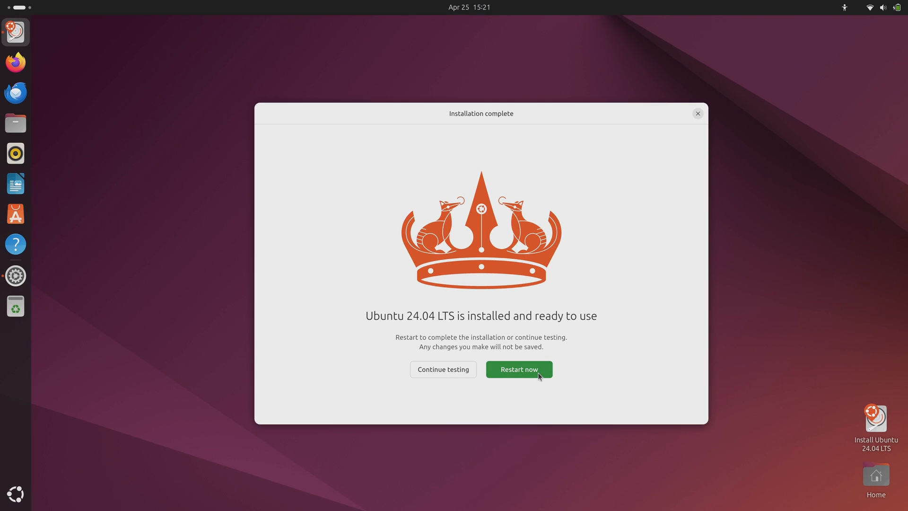
left_click(518, 369)
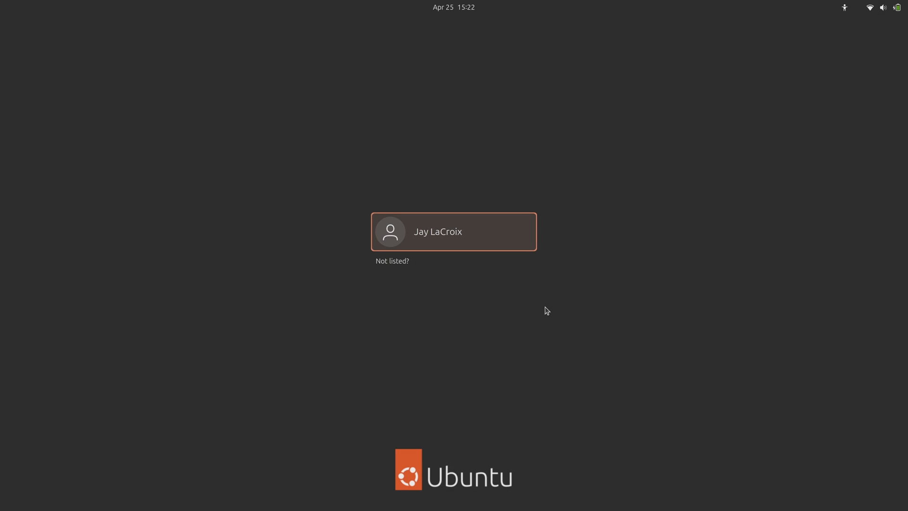
mouse_move(504, 242)
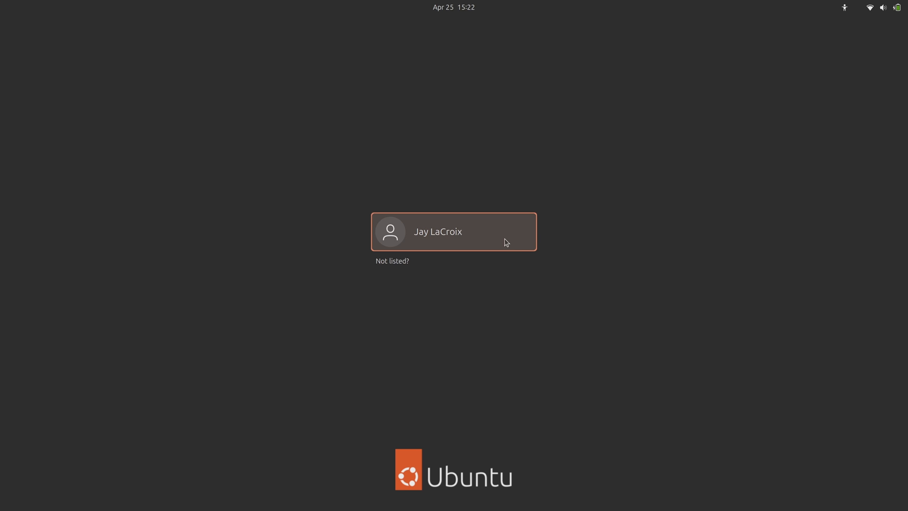
left_click(453, 231)
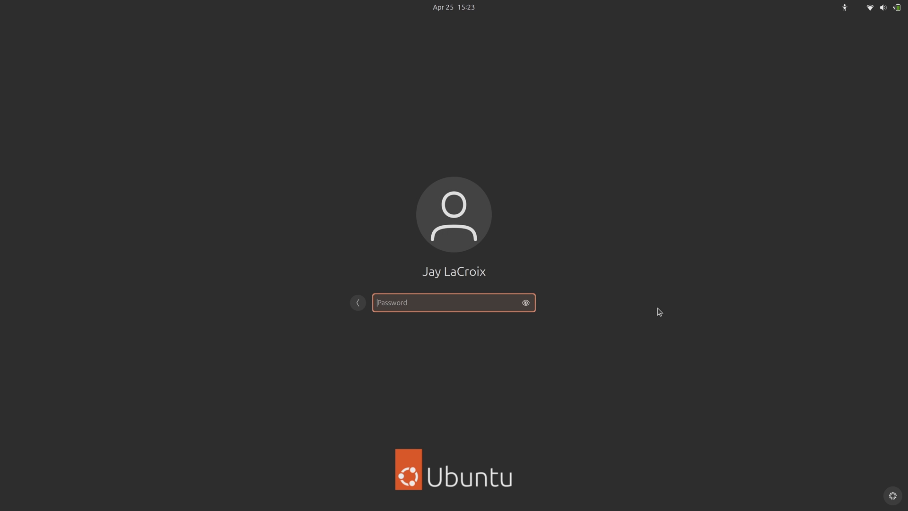
type("password")
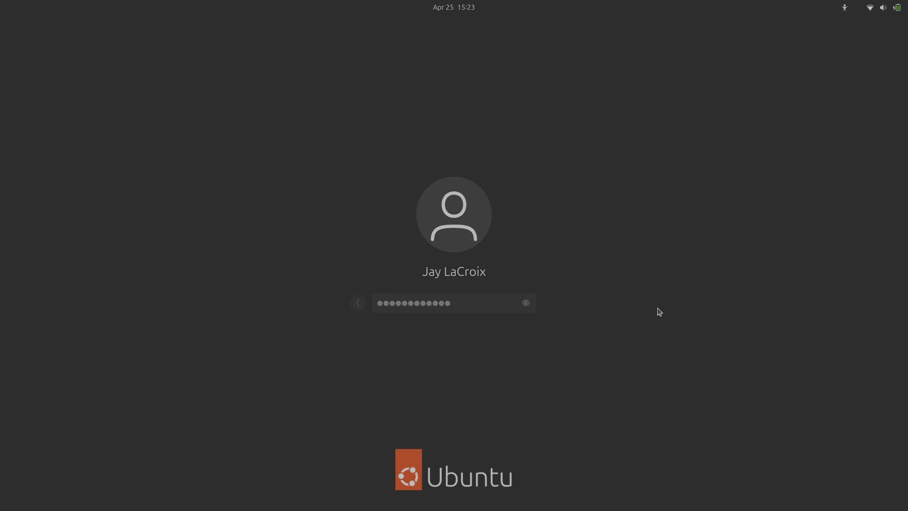
key("Return")
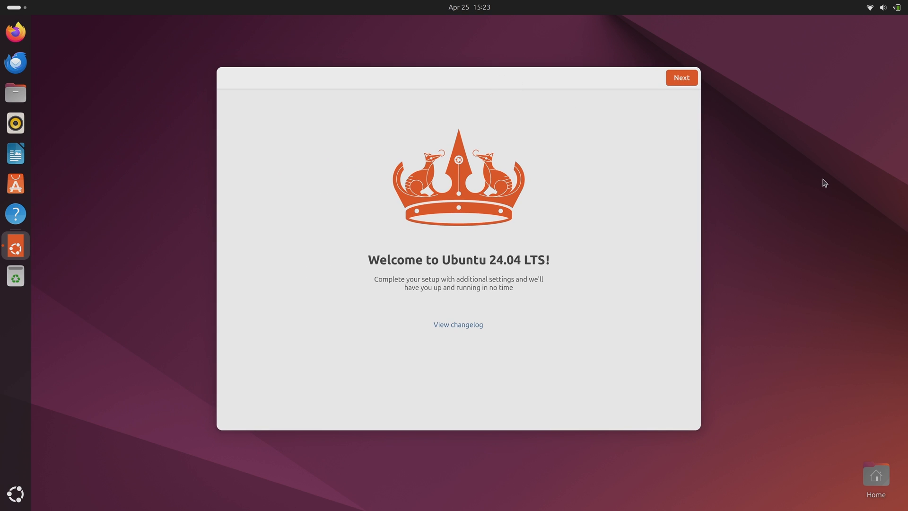
mouse_move(834, 186)
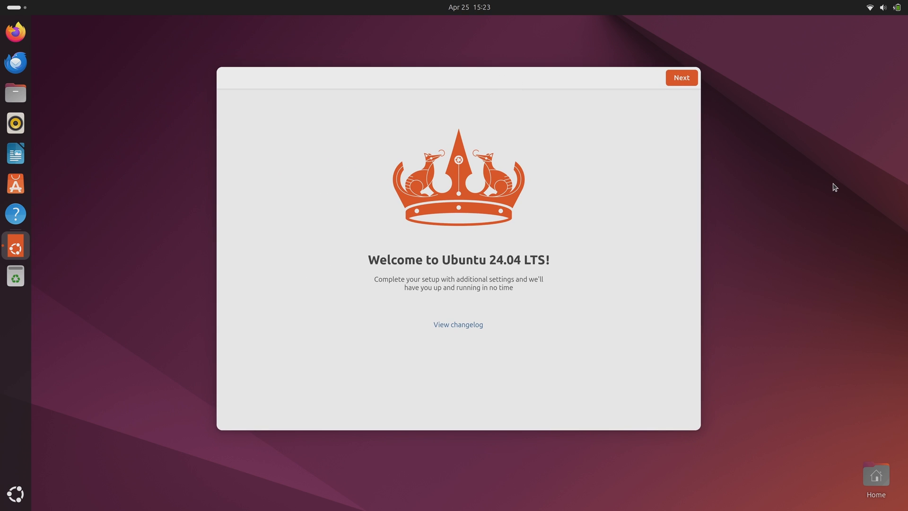
mouse_move(512, 317)
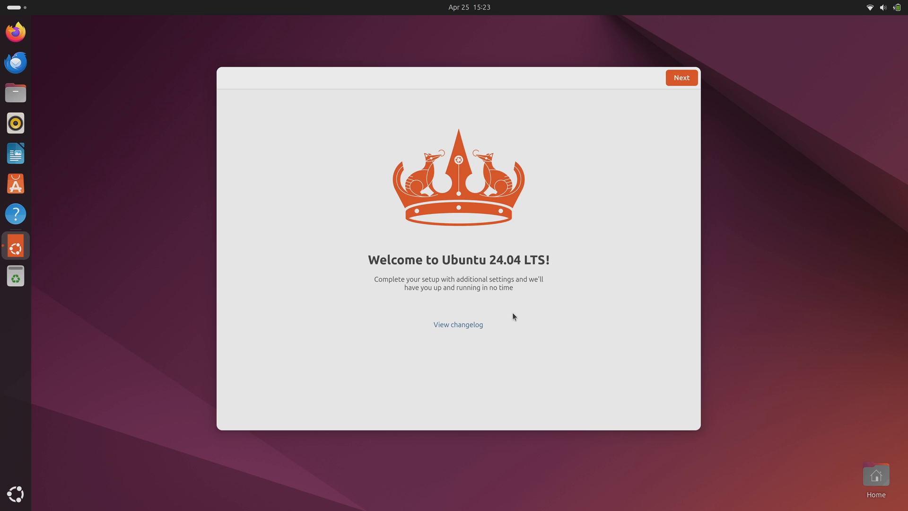
mouse_move(469, 327)
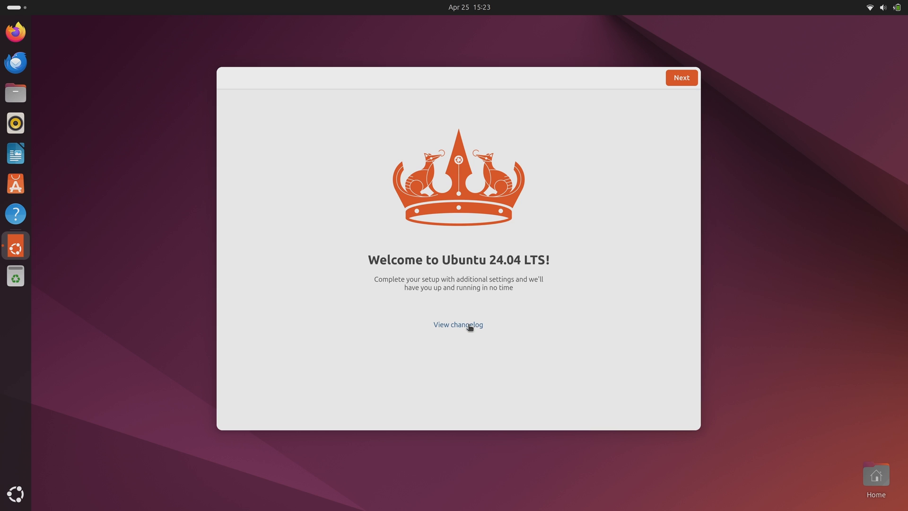
left_click(458, 324)
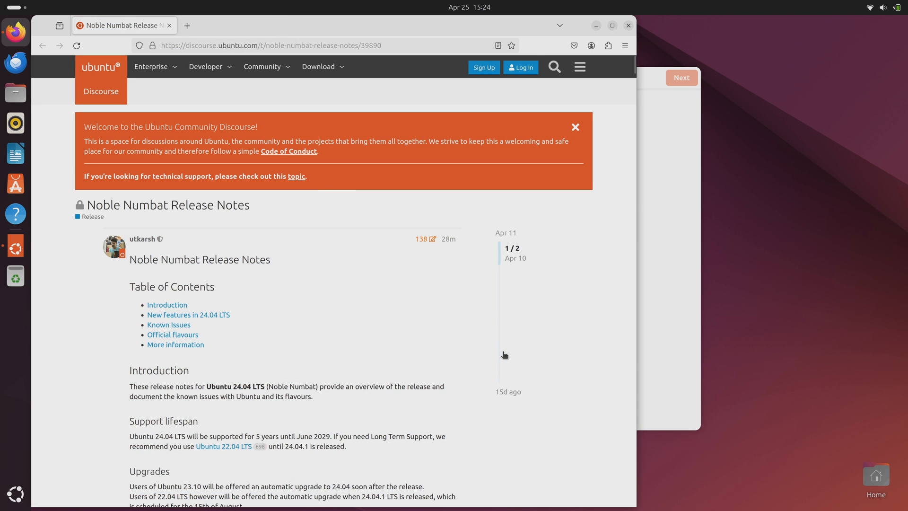
scroll("down", 3)
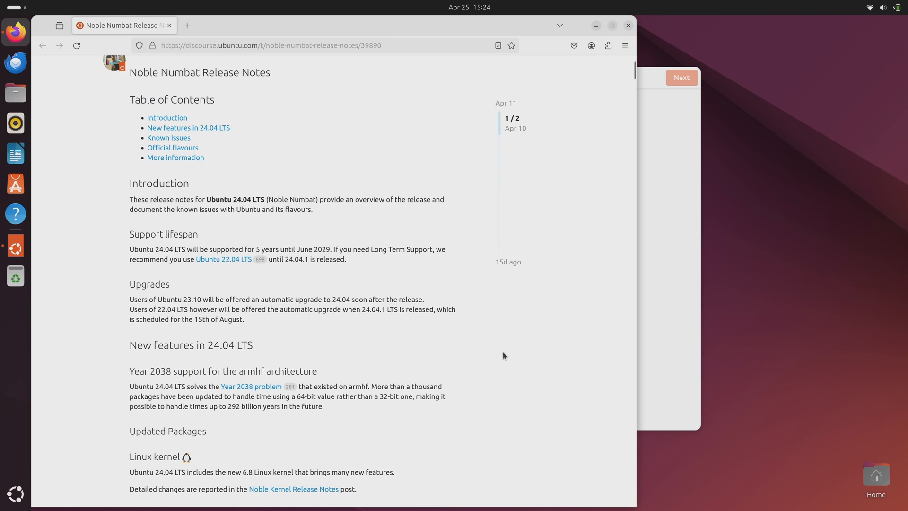
scroll("down", 3)
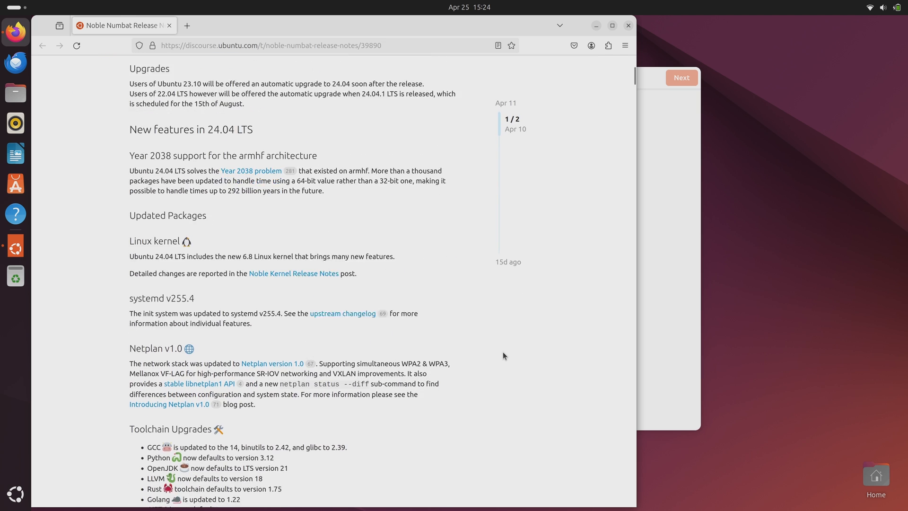
scroll("down", 3)
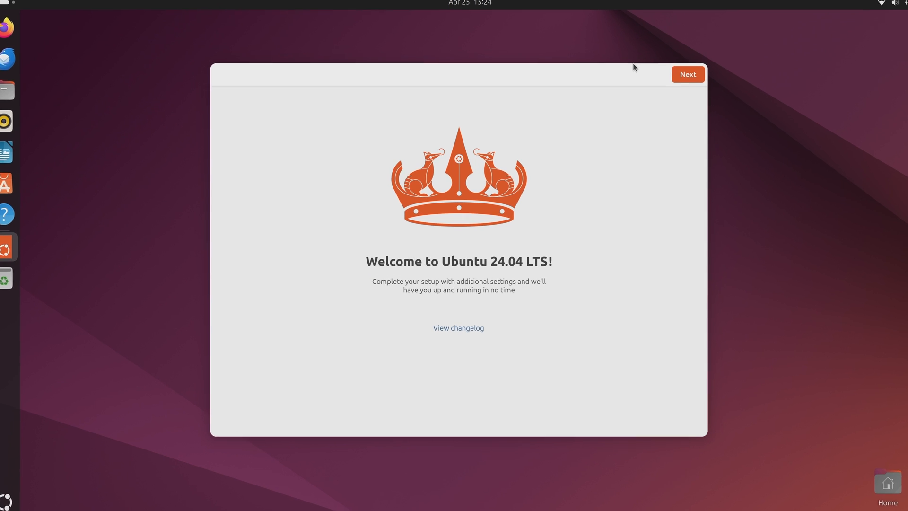
Continue past the welcome page, skip Ubuntu Pro for now, and decline sharing system data
left_click(687, 74)
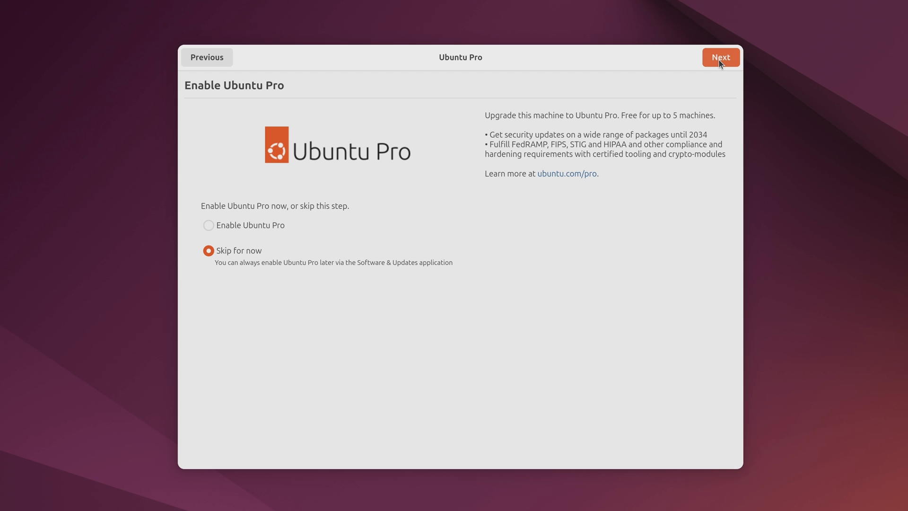
left_click(720, 56)
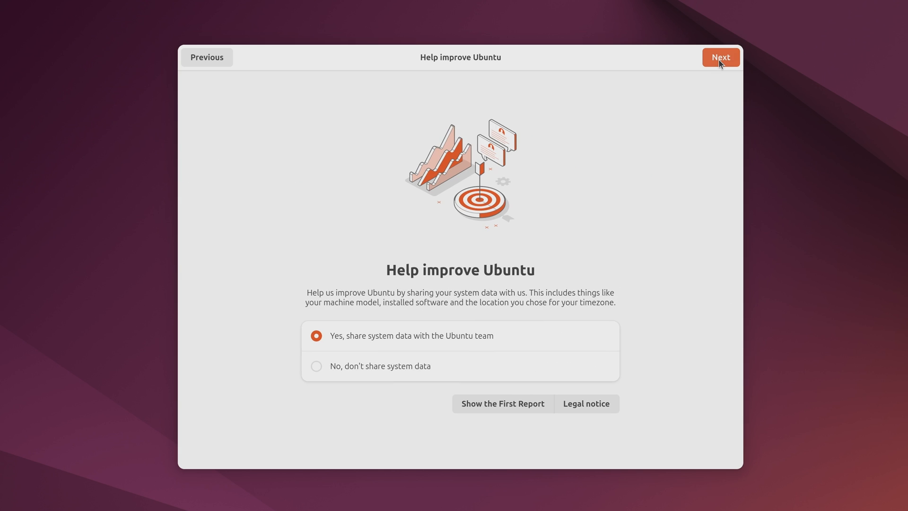
mouse_move(191, 470)
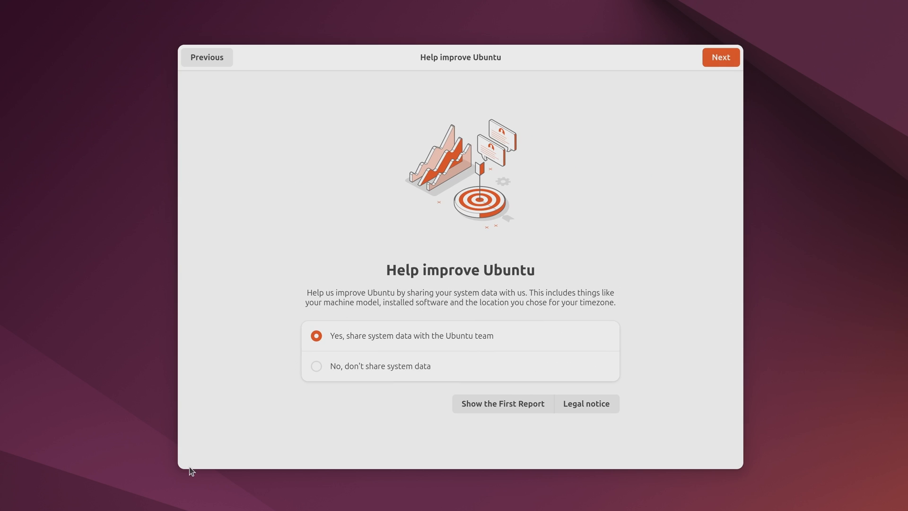
left_click(316, 365)
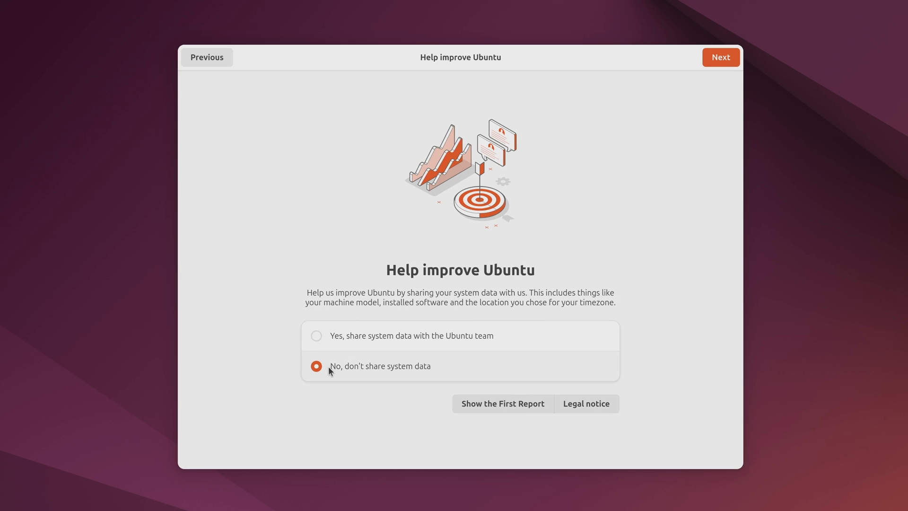
mouse_move(398, 338)
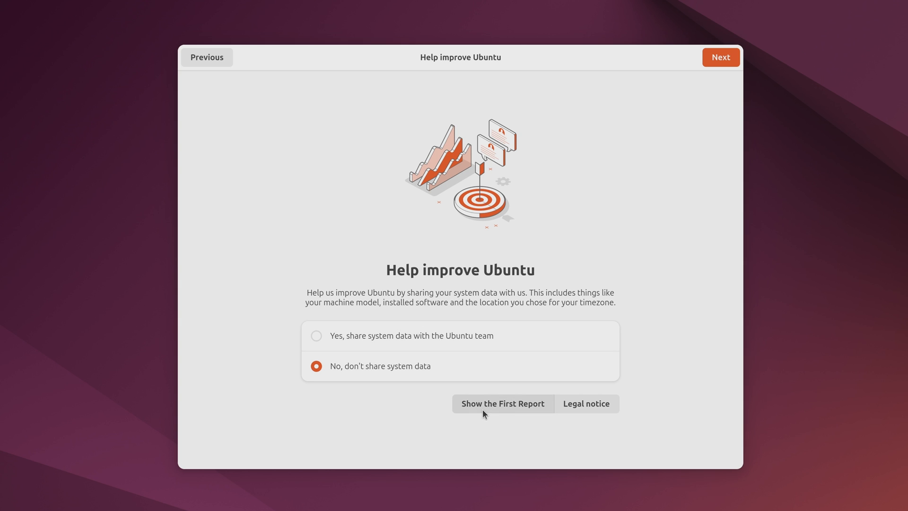
Review the first system data report and close it
left_click(502, 403)
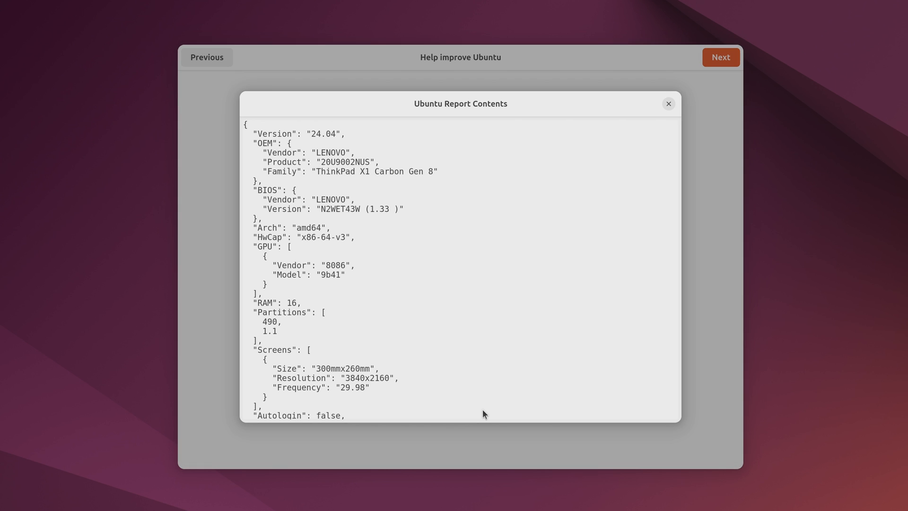
scroll("down", 3)
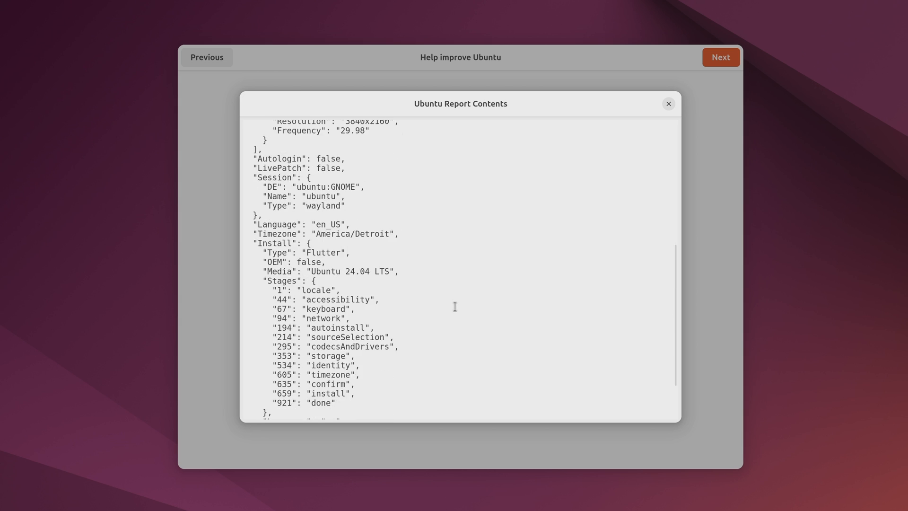
scroll("up", 3)
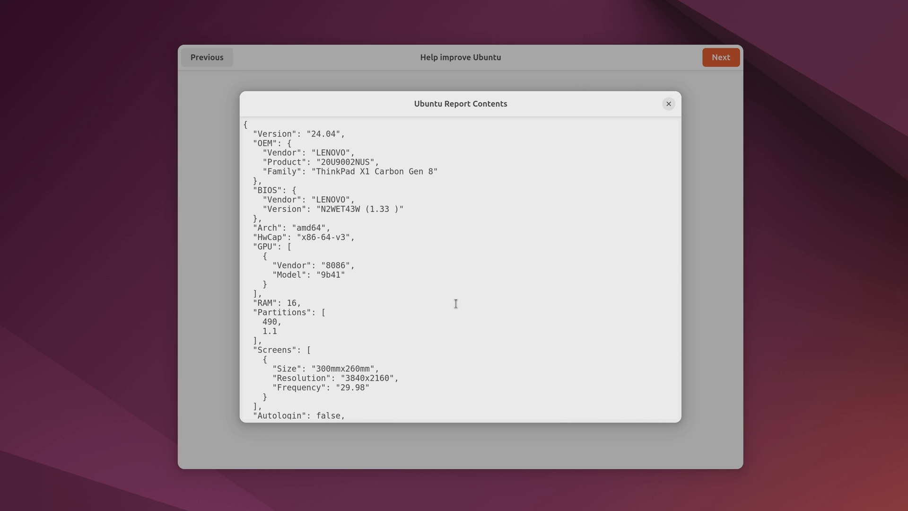
left_click(669, 104)
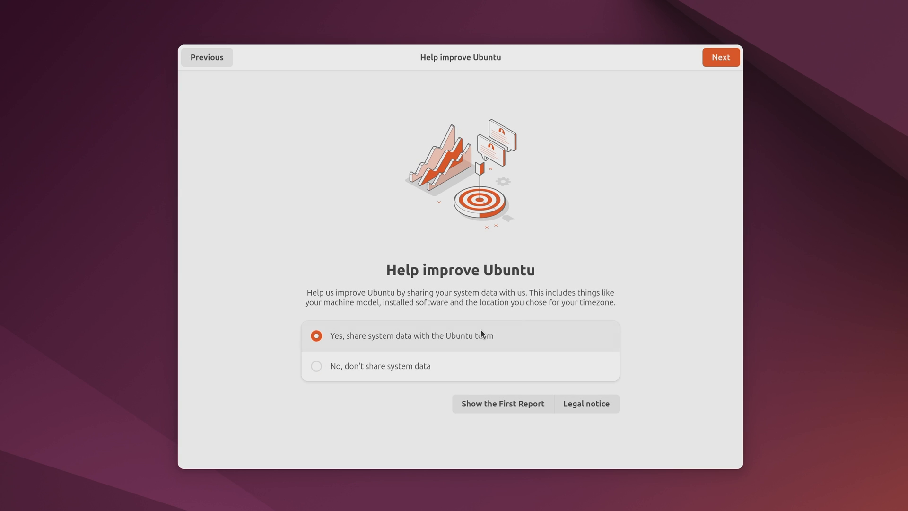
mouse_move(507, 345)
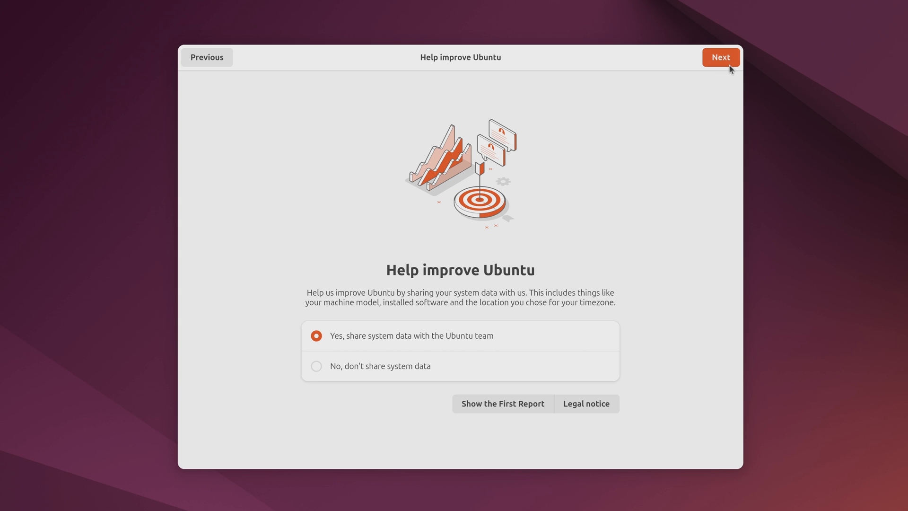
Finish the Ubuntu Welcome setup, leaving the clean desktop showing
left_click(720, 56)
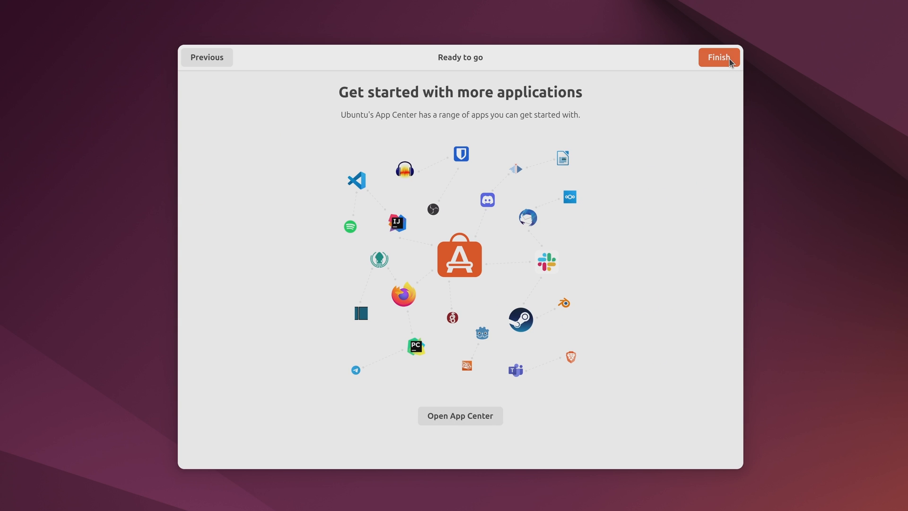
left_click(718, 56)
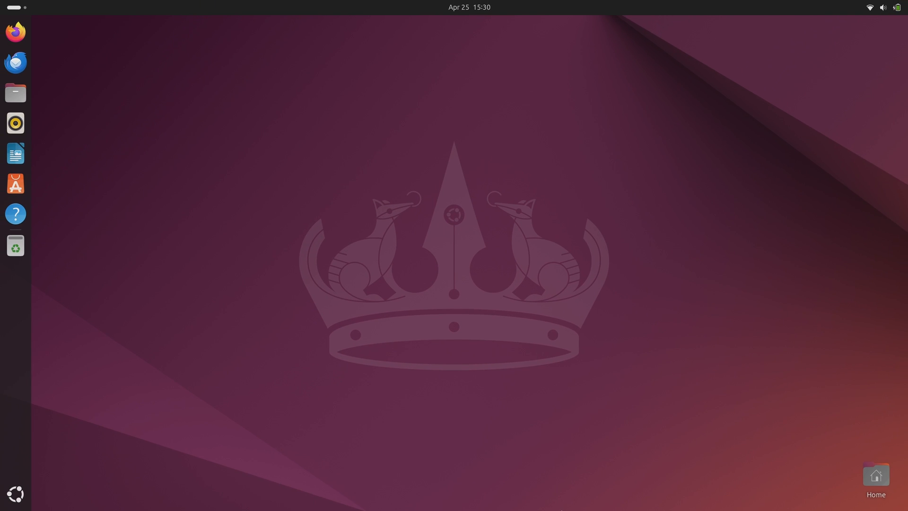